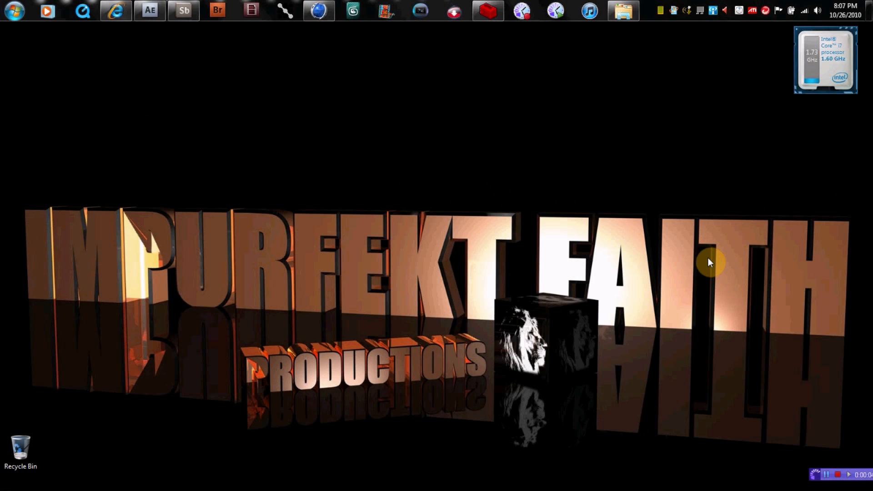
{"action": "mouse_move", "coordinate": [617, 234]}
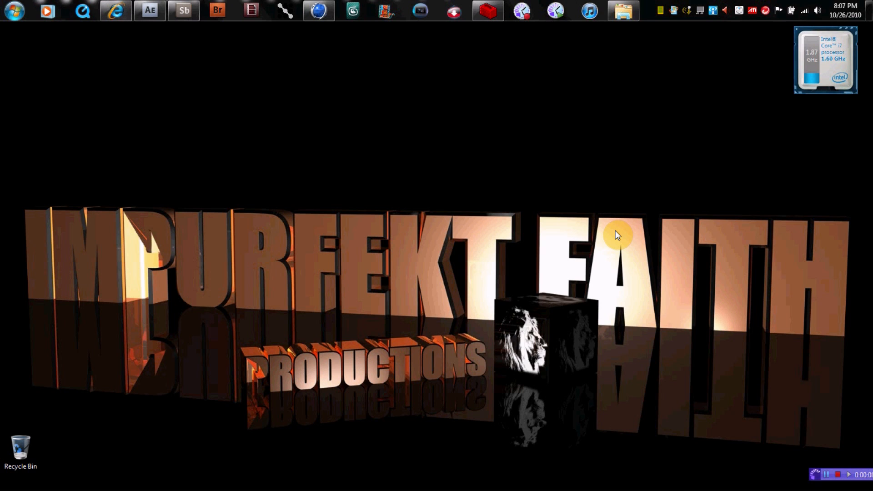
{"action": "mouse_move", "coordinate": [608, 262]}
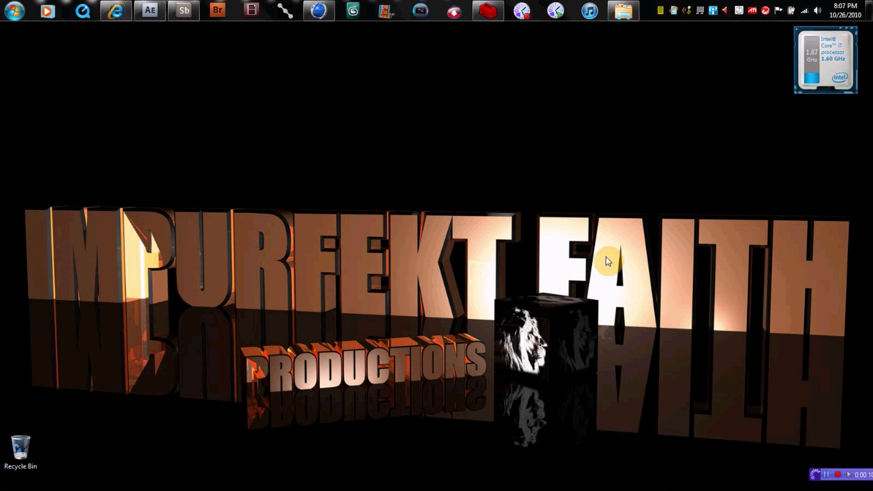
{"action": "mouse_move", "coordinate": [637, 291]}
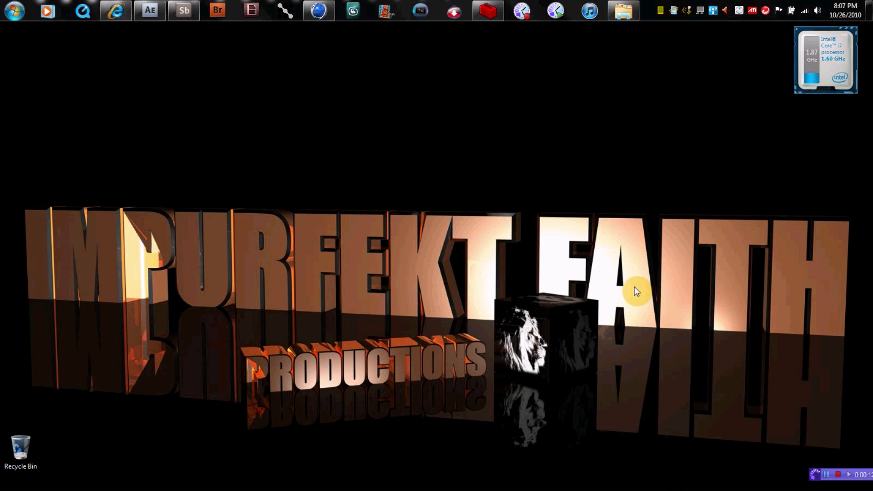
{"action": "mouse_move", "coordinate": [630, 241]}
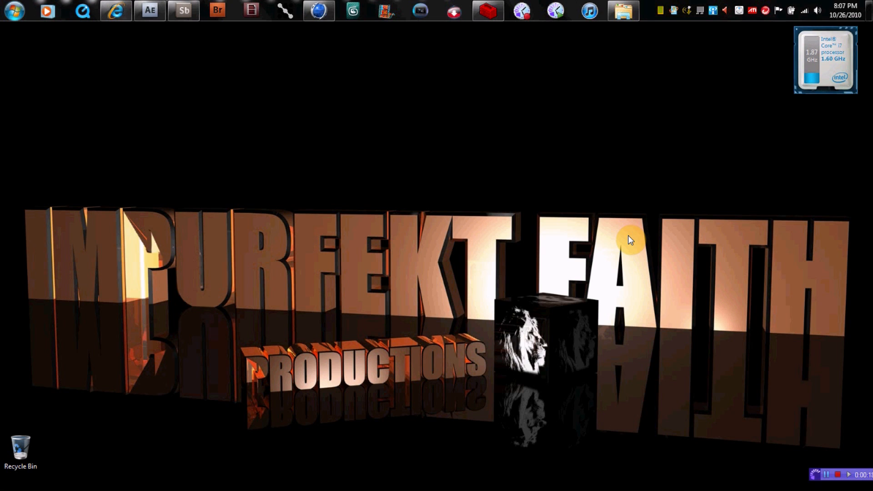
{"action": "mouse_move", "coordinate": [640, 230]}
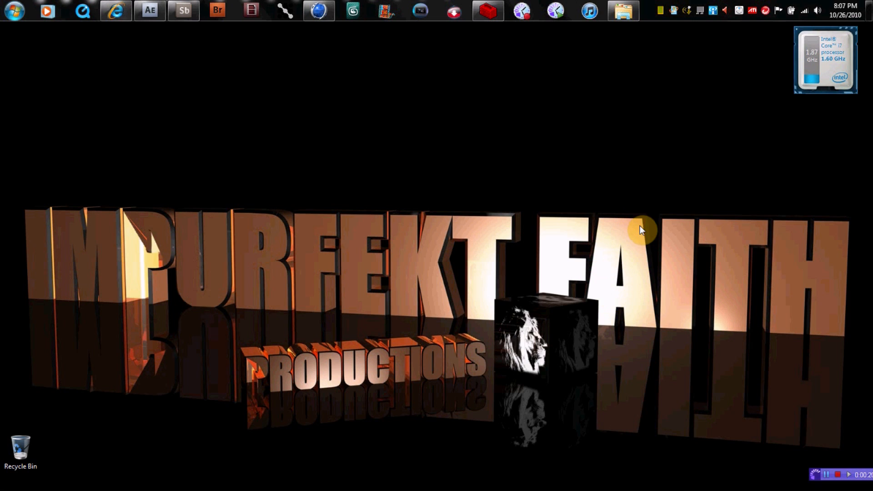
{"action": "mouse_move", "coordinate": [637, 296]}
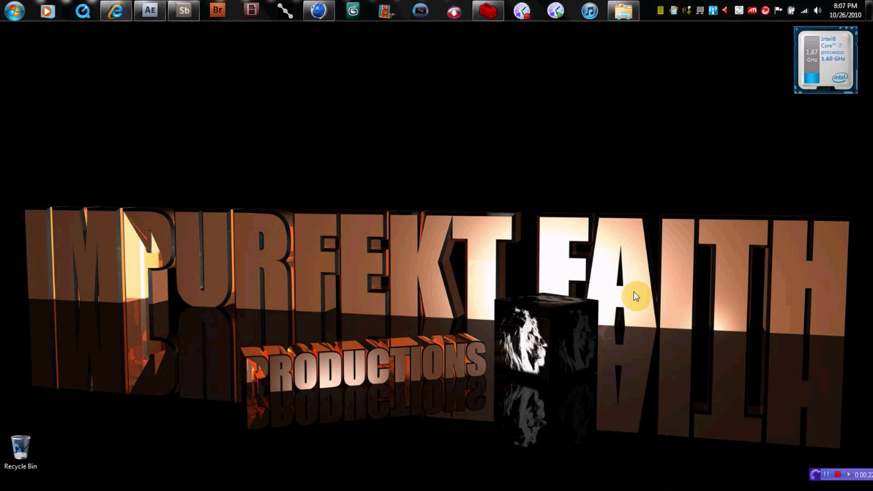
{"action": "mouse_move", "coordinate": [640, 266]}
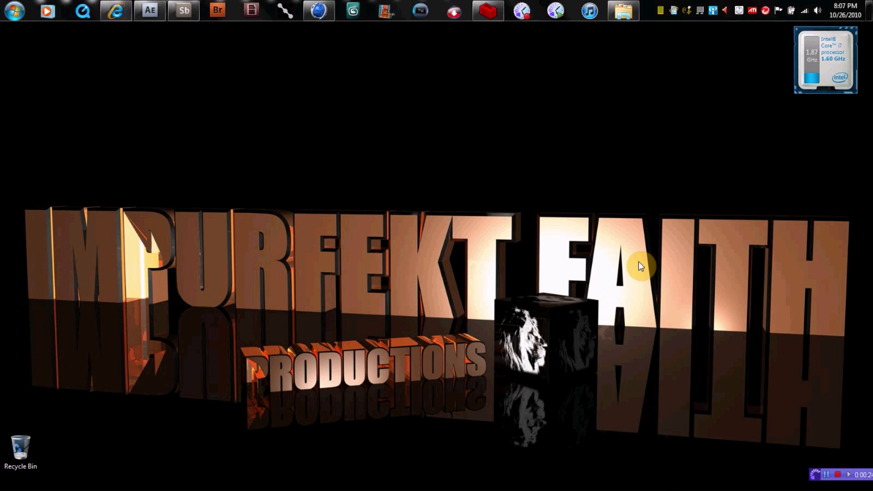
{"action": "mouse_move", "coordinate": [637, 246]}
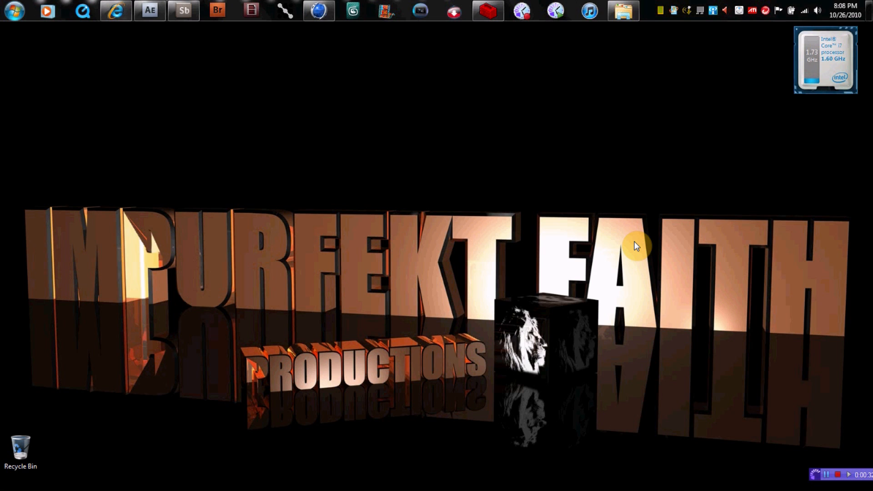
{"action": "mouse_move", "coordinate": [622, 258]}
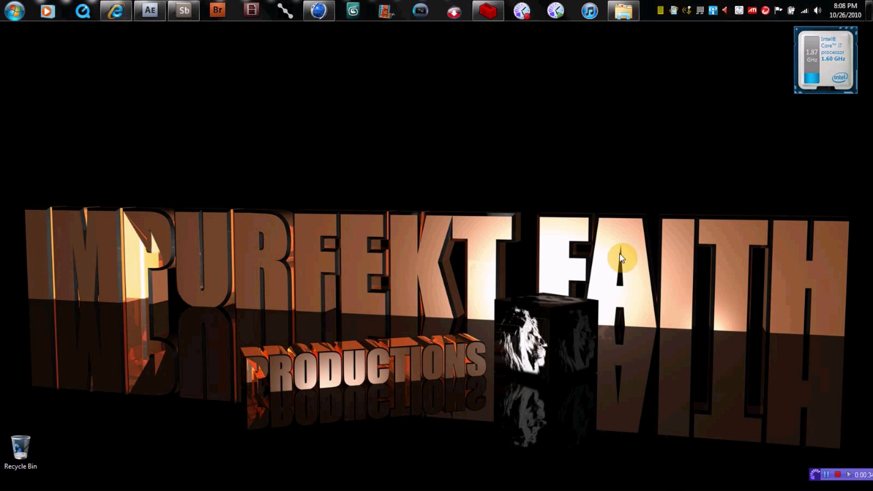
{"action": "mouse_move", "coordinate": [648, 219]}
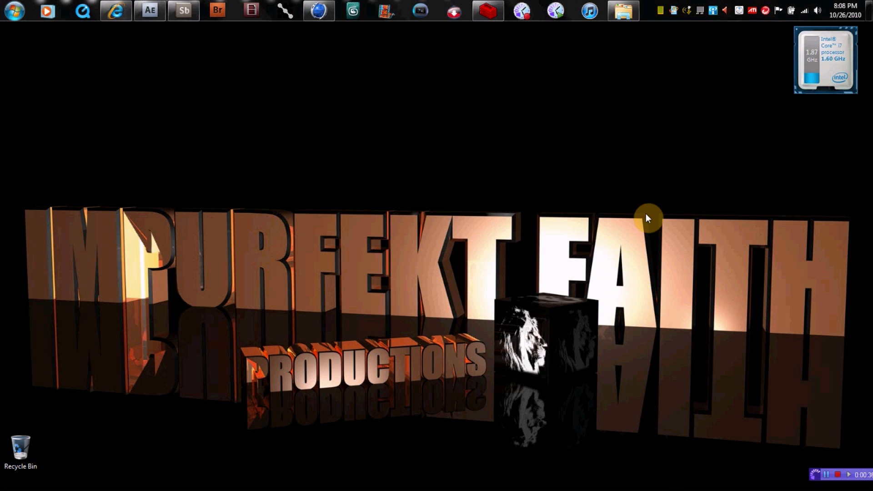
{"action": "mouse_move", "coordinate": [633, 241]}
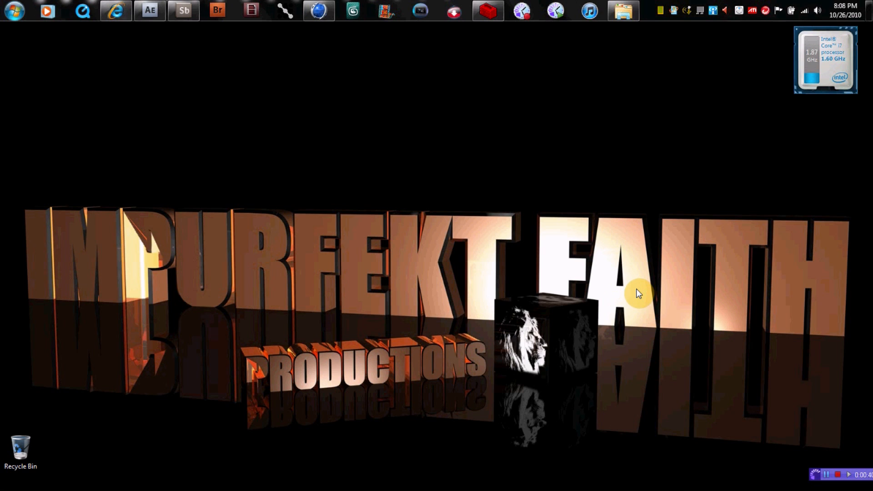
{"action": "mouse_move", "coordinate": [632, 240]}
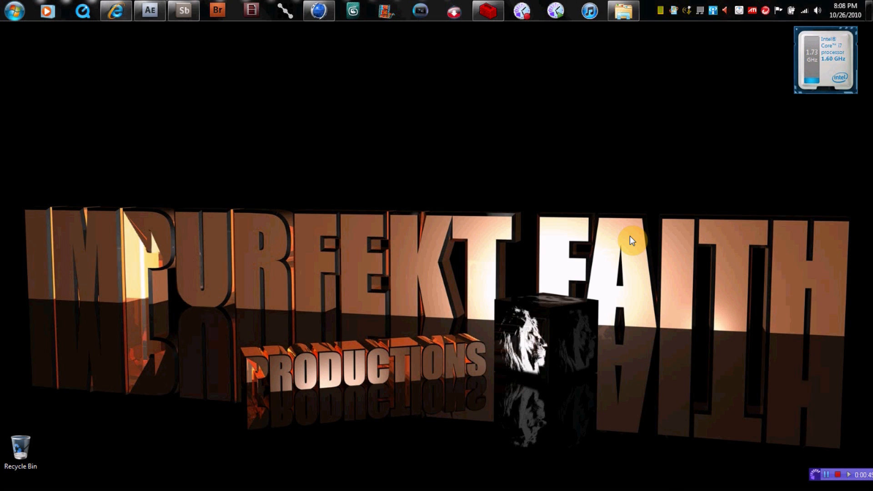
{"action": "mouse_move", "coordinate": [638, 237]}
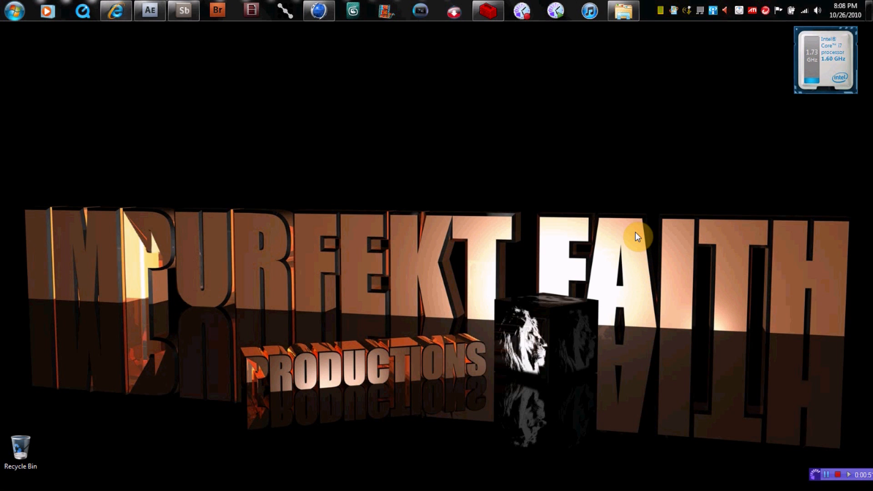
{"action": "mouse_move", "coordinate": [632, 234]}
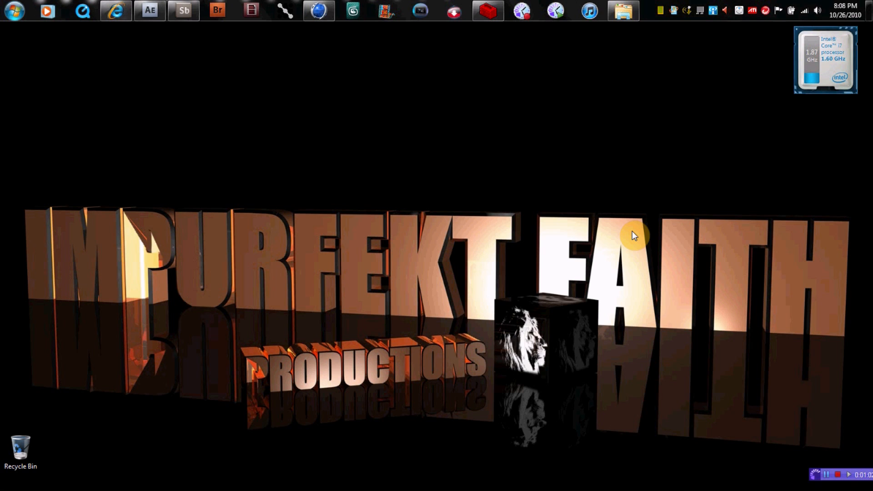
{"action": "mouse_move", "coordinate": [632, 239]}
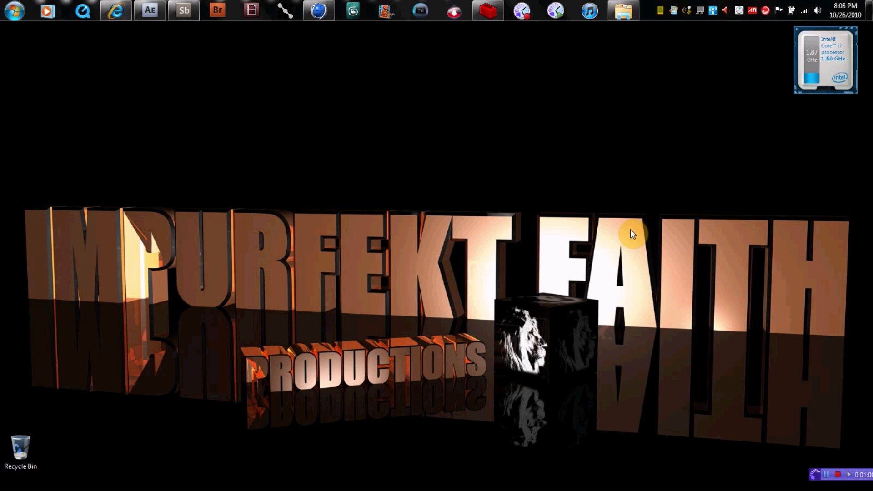
{"action": "mouse_move", "coordinate": [635, 239]}
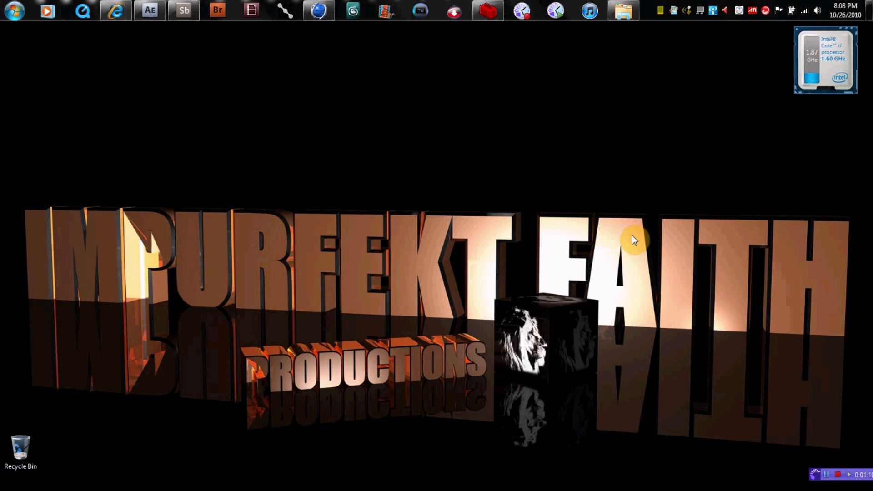
{"action": "mouse_move", "coordinate": [632, 231]}
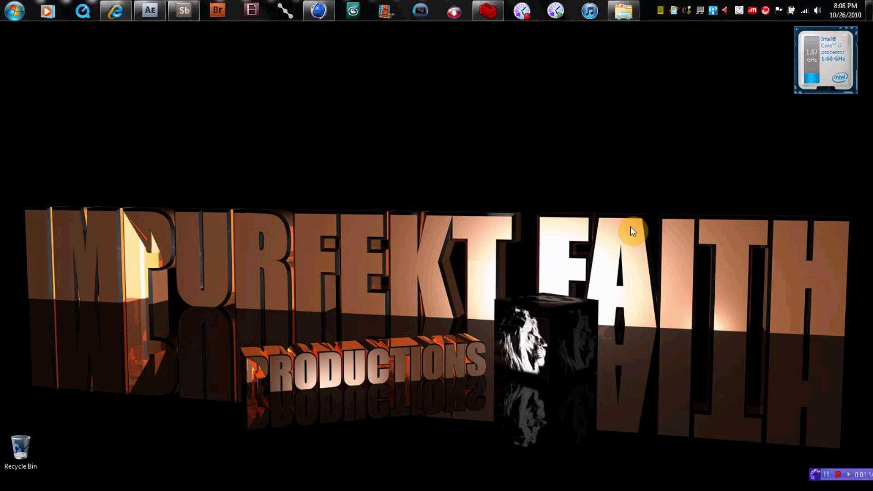
{"action": "mouse_move", "coordinate": [632, 239]}
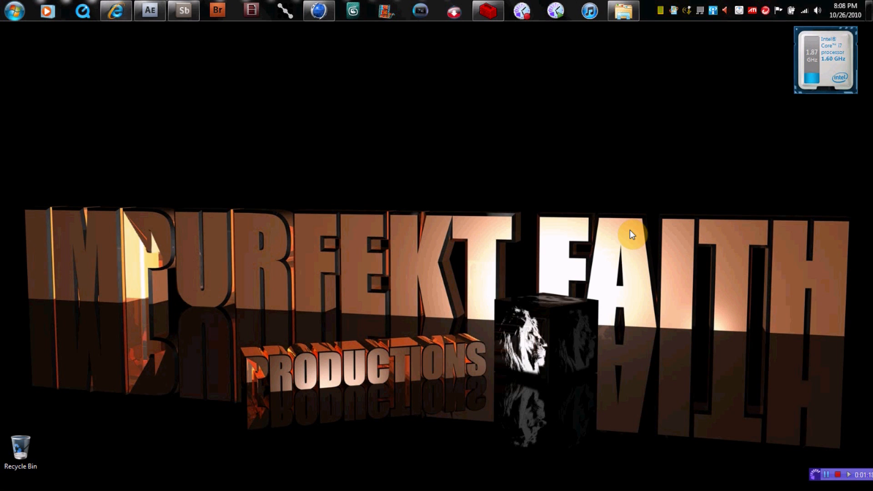
{"action": "mouse_move", "coordinate": [631, 232]}
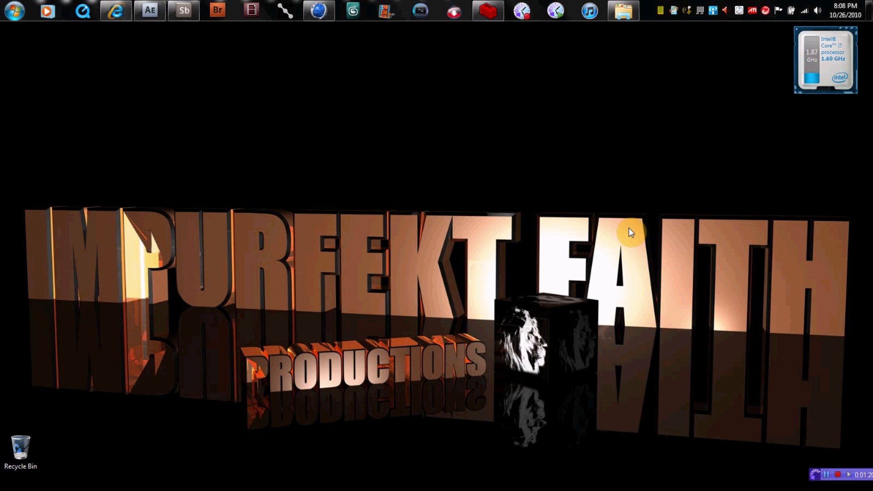
{"action": "mouse_move", "coordinate": [350, 55]}
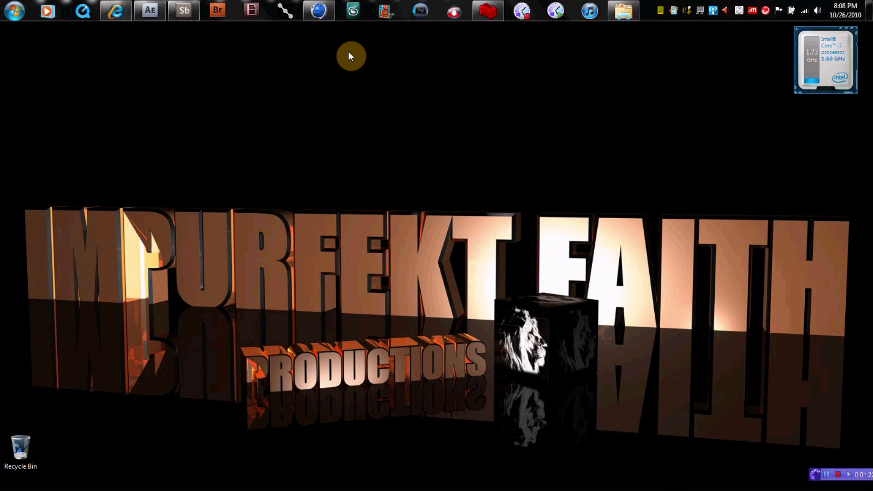
{"action": "mouse_move", "coordinate": [167, 11]}
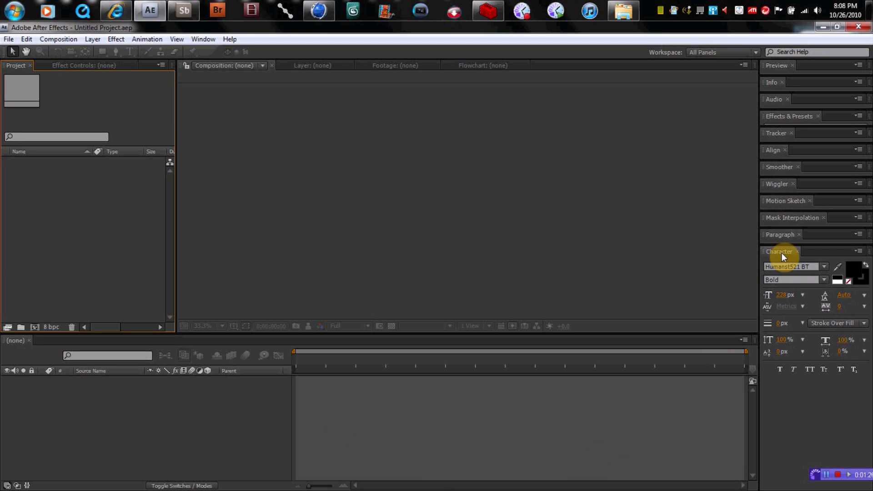
{"action": "mouse_move", "coordinate": [440, 184]}
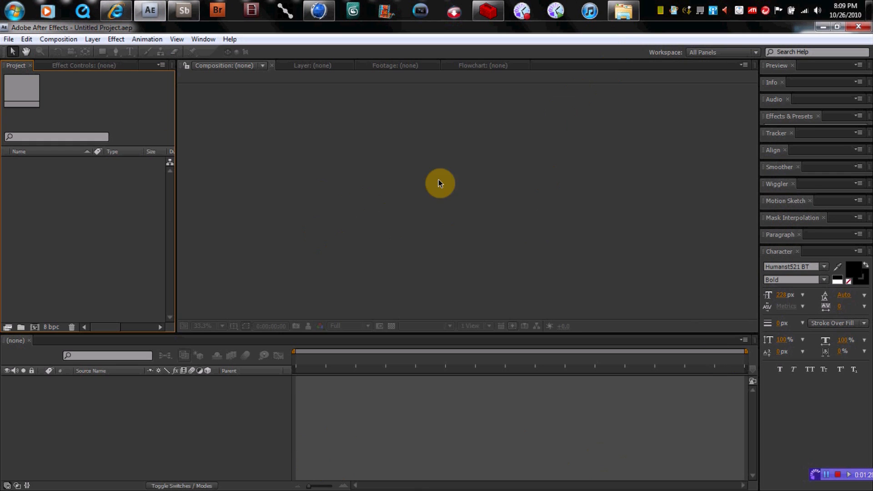
{"action": "mouse_move", "coordinate": [260, 87]}
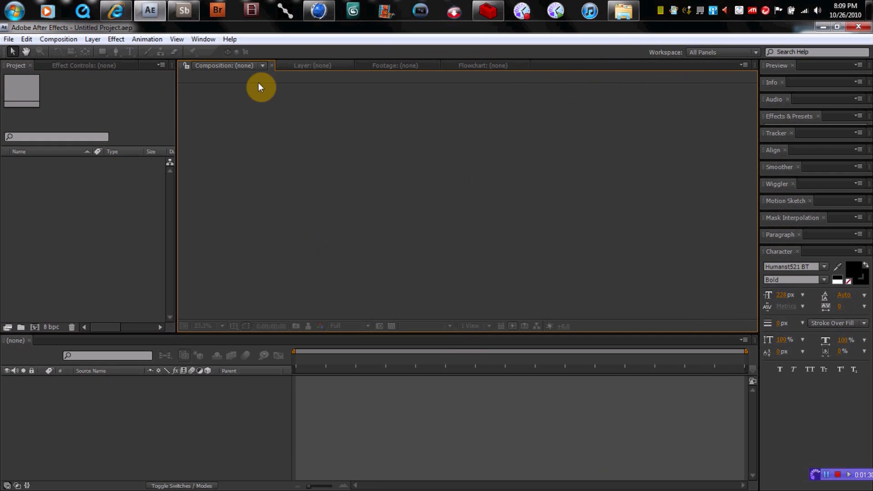
{"action": "mouse_move", "coordinate": [676, 241]}
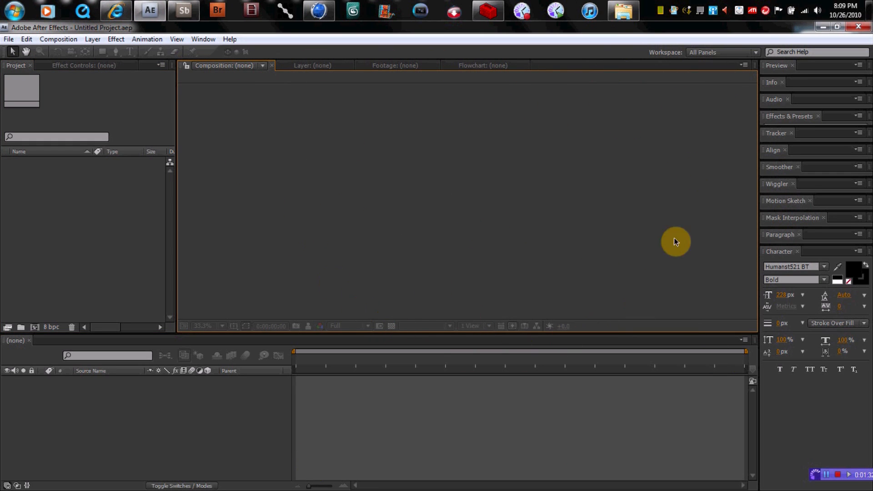
{"action": "mouse_move", "coordinate": [273, 221]}
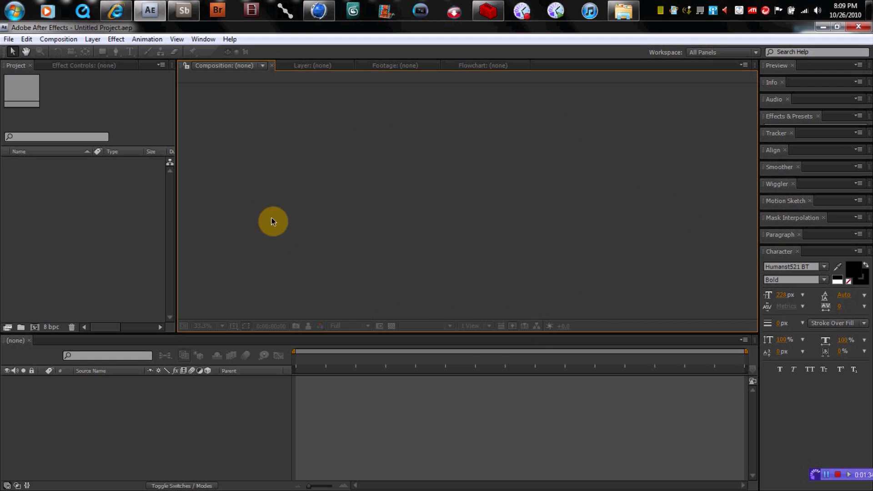
{"action": "mouse_move", "coordinate": [655, 238]}
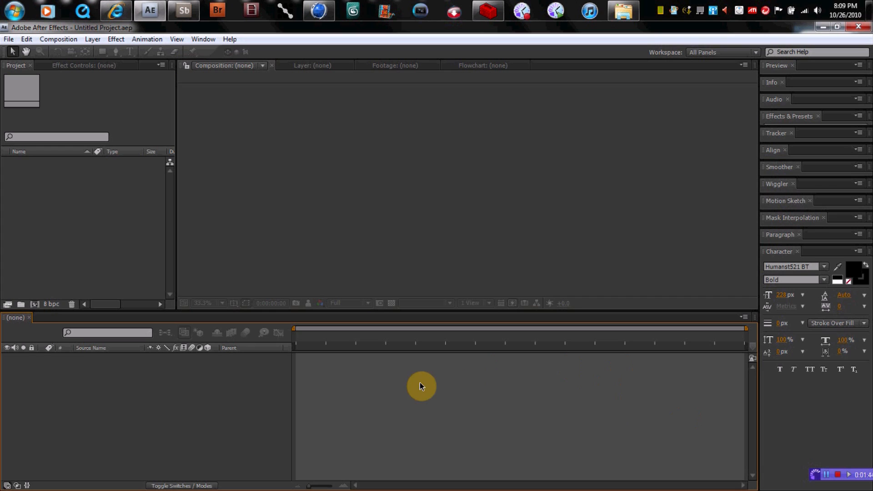
{"action": "mouse_move", "coordinate": [681, 370]}
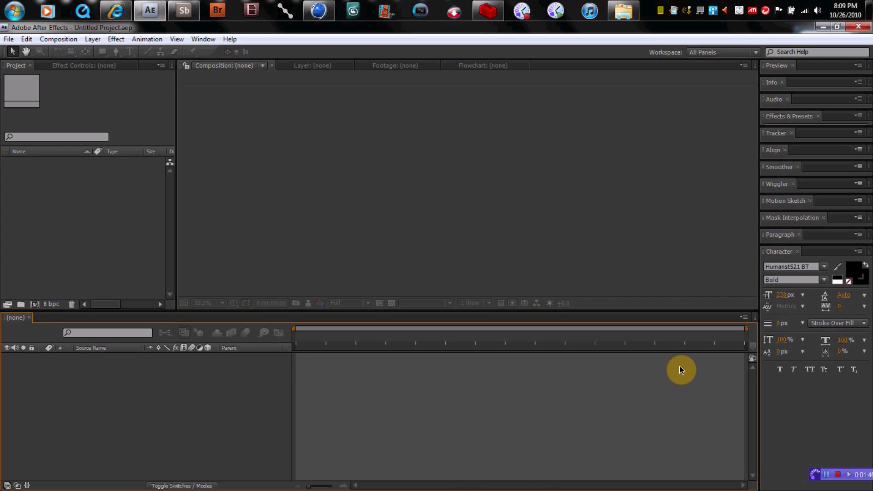
{"action": "mouse_move", "coordinate": [169, 383]}
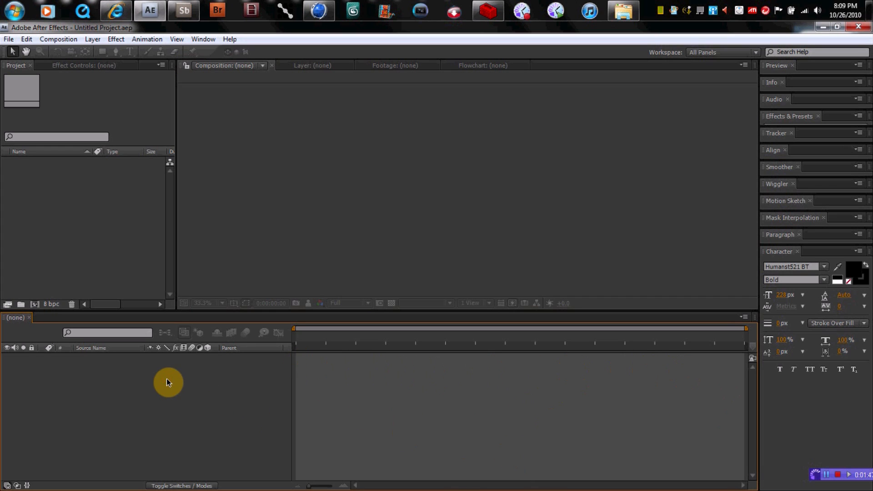
{"action": "mouse_move", "coordinate": [162, 356]}
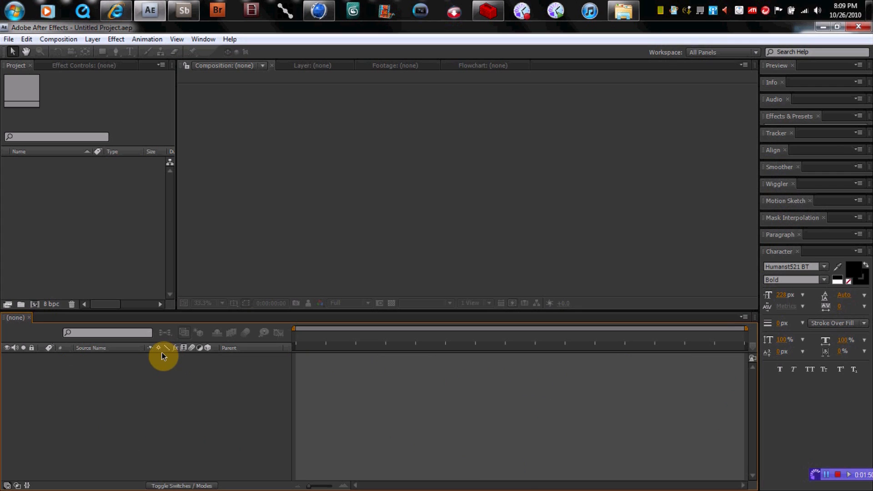
{"action": "mouse_move", "coordinate": [177, 365]}
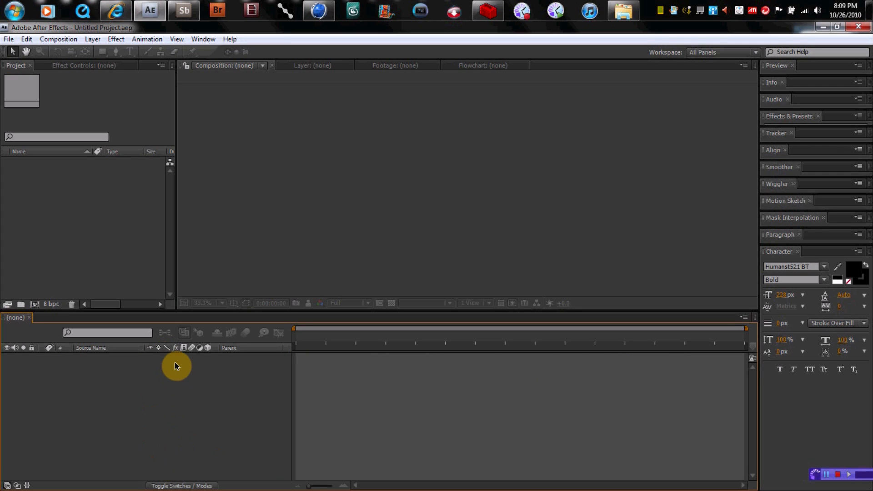
{"action": "mouse_move", "coordinate": [195, 375]}
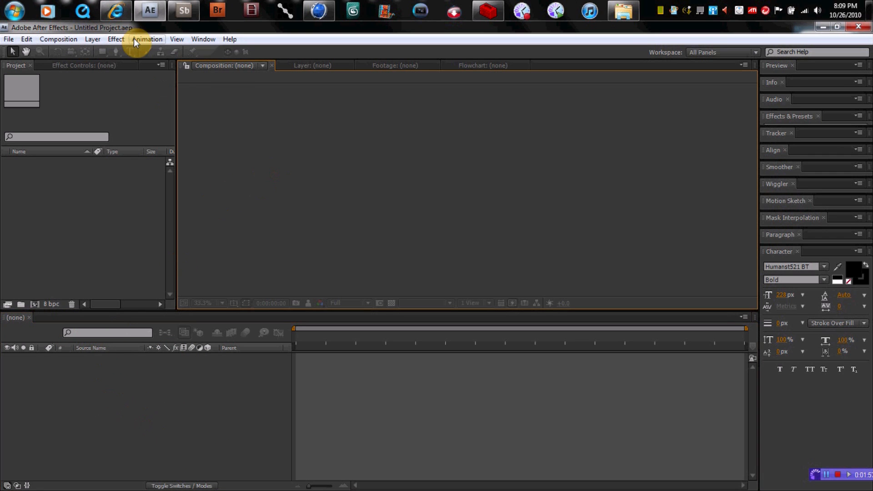
Create Comp 1 with the HDTV 1080 24 preset: 1920×1080, 24 fps, 0:03:00:00 duration
{"action": "left_click", "coordinate": [58, 39]}
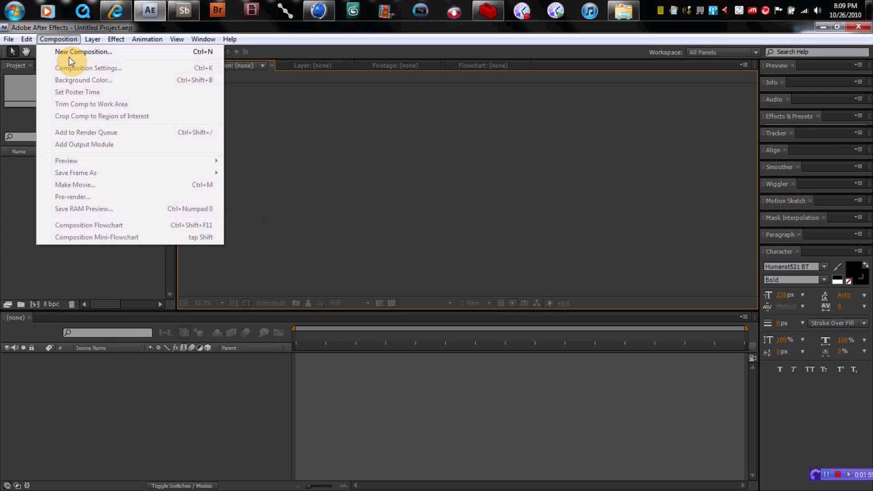
{"action": "left_click", "coordinate": [83, 52]}
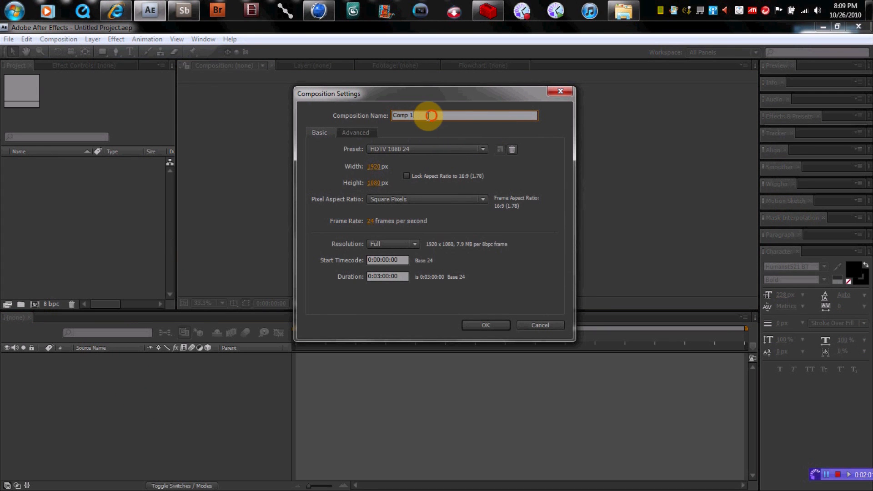
{"action": "left_click", "coordinate": [482, 148]}
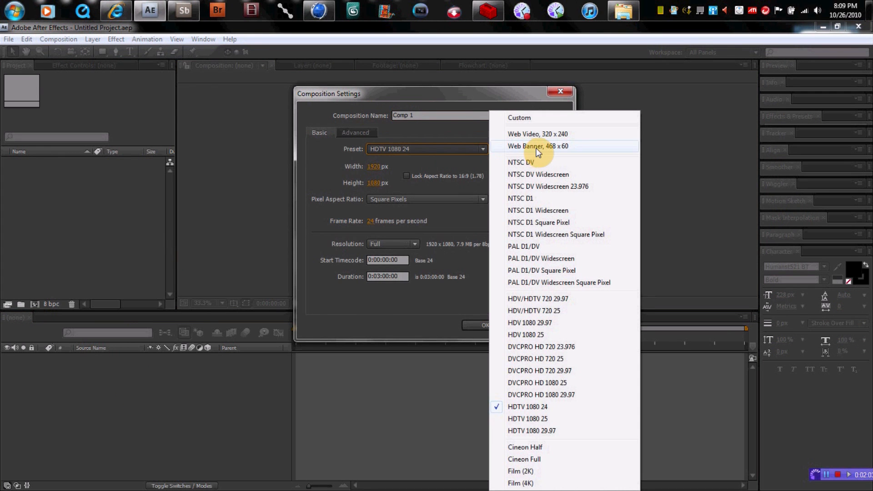
{"action": "mouse_move", "coordinate": [548, 187]}
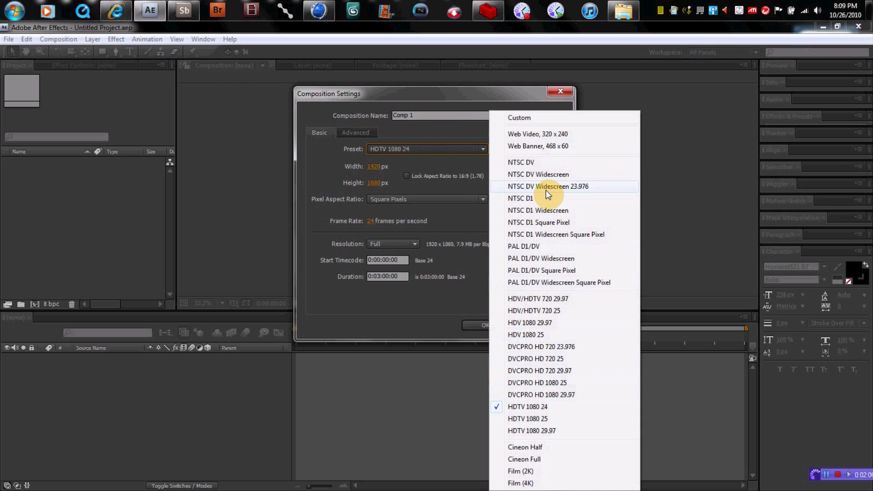
{"action": "mouse_move", "coordinate": [558, 146]}
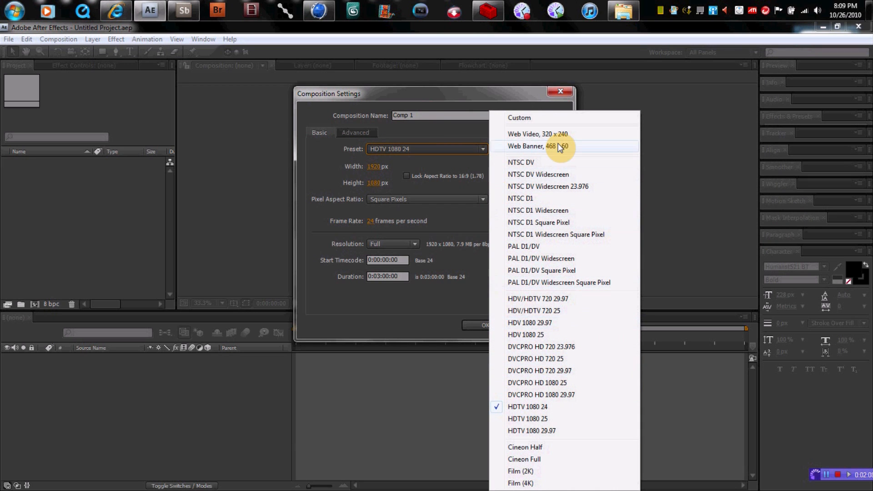
{"action": "mouse_move", "coordinate": [563, 406]}
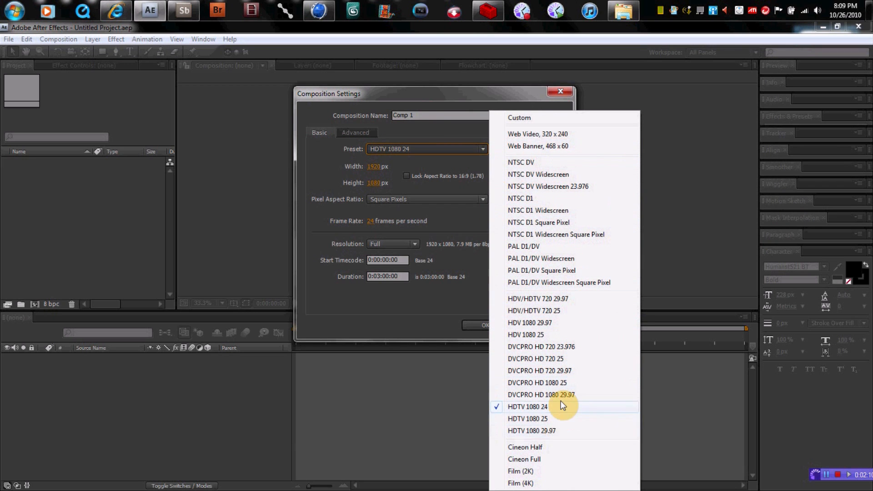
{"action": "mouse_move", "coordinate": [561, 413]}
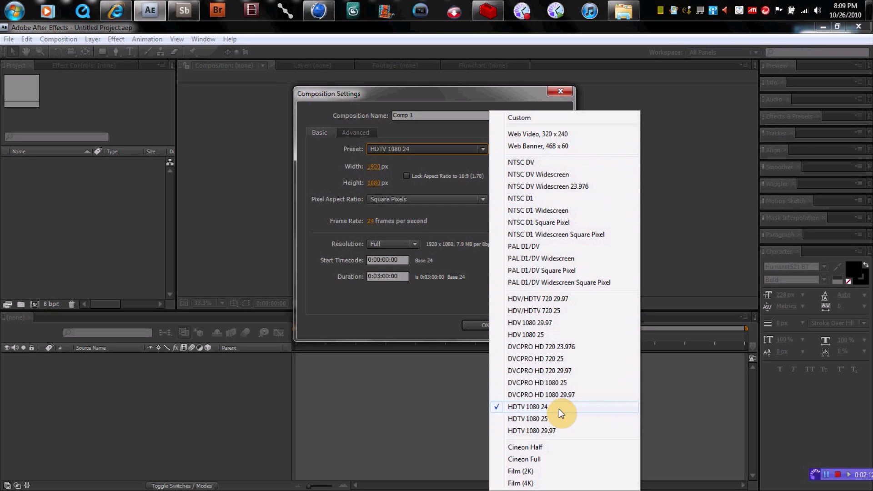
{"action": "left_click", "coordinate": [528, 406]}
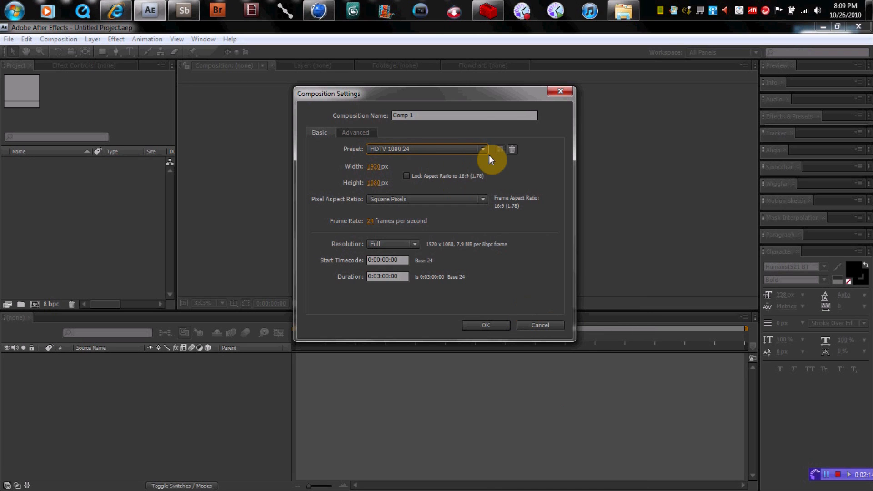
{"action": "mouse_move", "coordinate": [379, 167]}
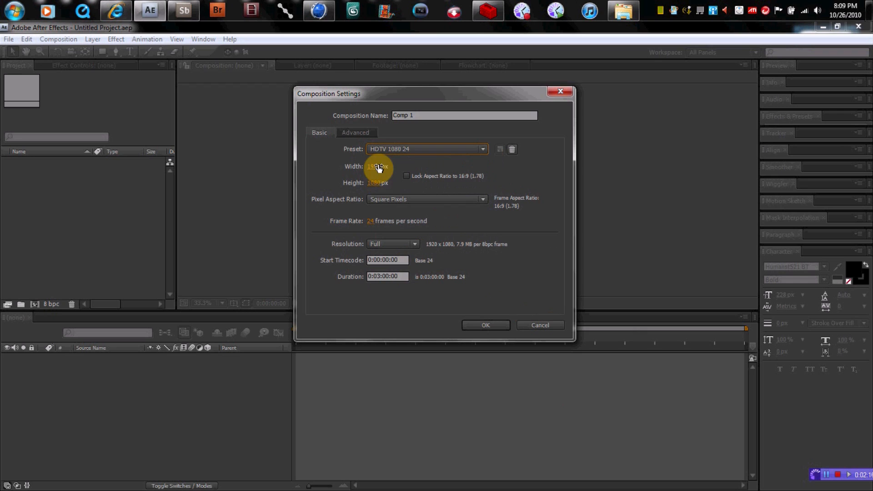
{"action": "mouse_move", "coordinate": [487, 206]}
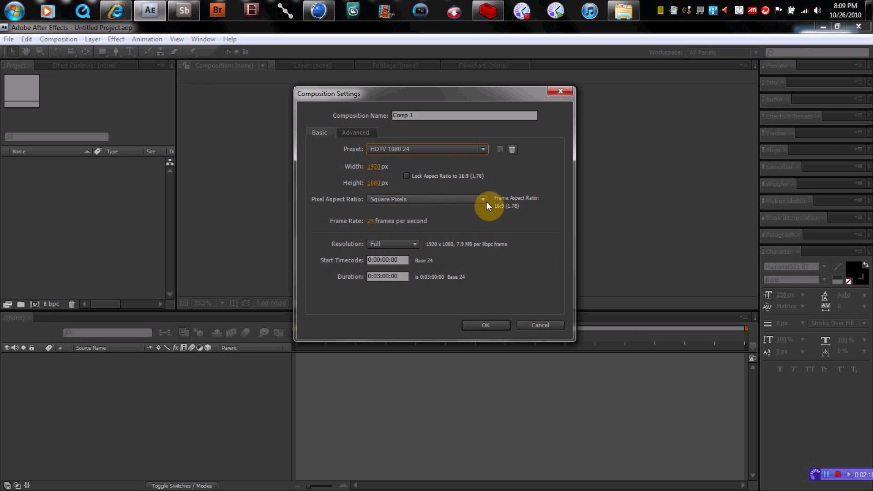
{"action": "left_click", "coordinate": [387, 277]}
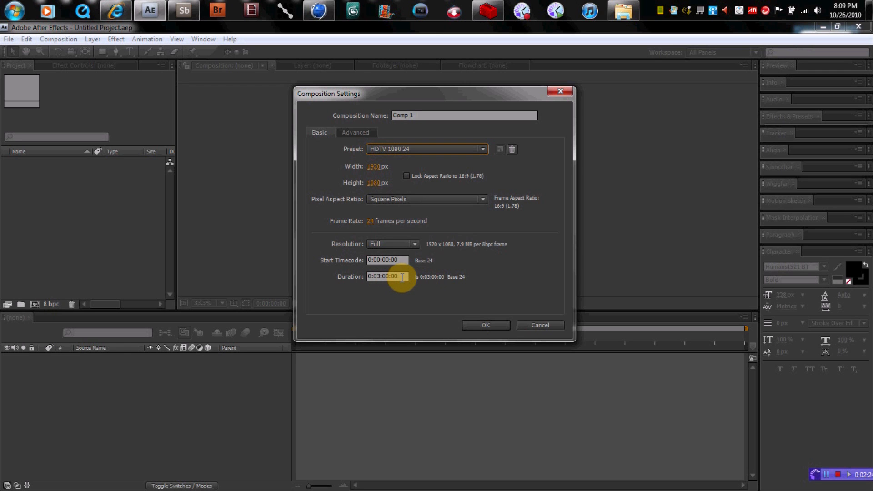
{"action": "left_click", "coordinate": [484, 326]}
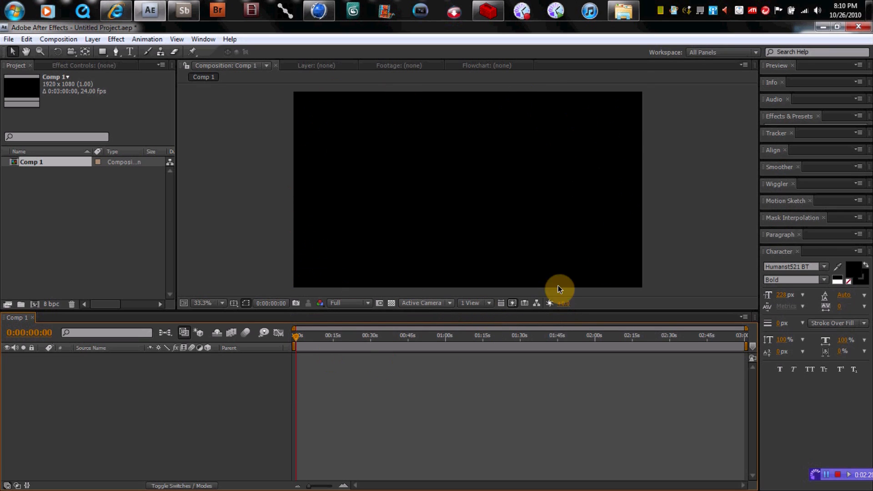
{"action": "mouse_move", "coordinate": [532, 78]}
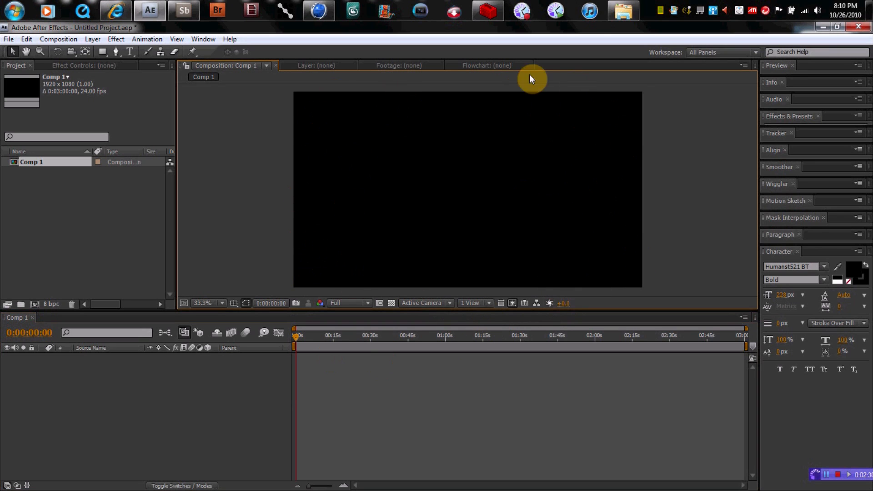
{"action": "mouse_move", "coordinate": [416, 397]}
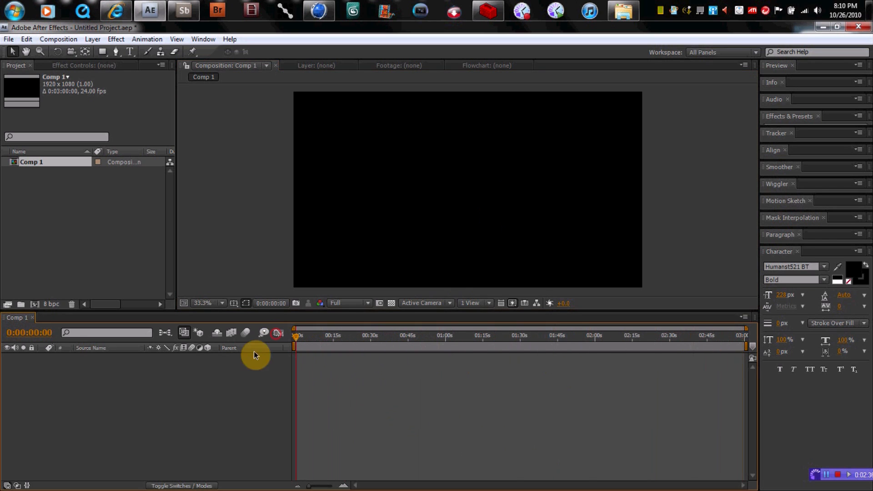
{"action": "mouse_move", "coordinate": [196, 233]}
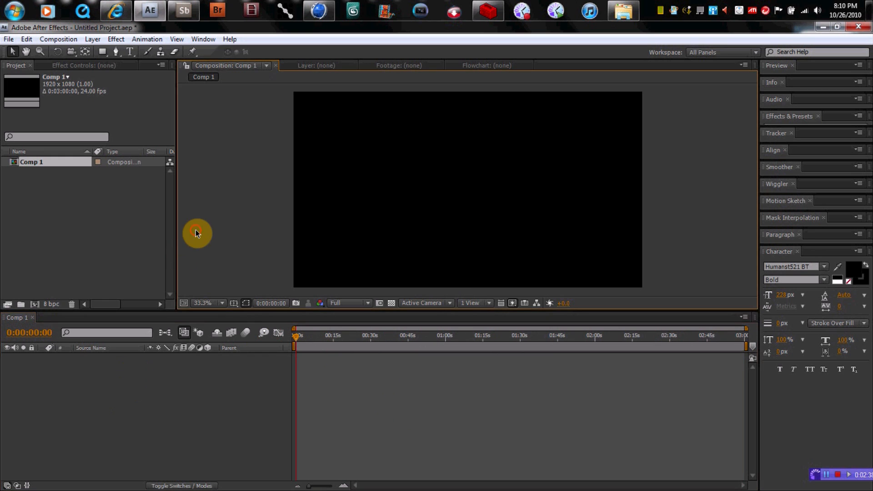
Import LITTLE CITY.jpg from the PICS FOR BG folder and place it in Comp 1
{"action": "left_click", "coordinate": [8, 39]}
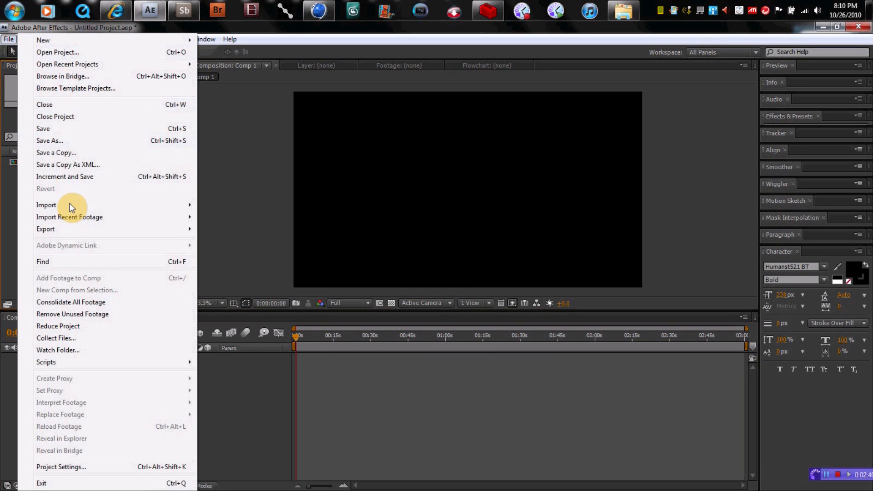
{"action": "left_click", "coordinate": [46, 205]}
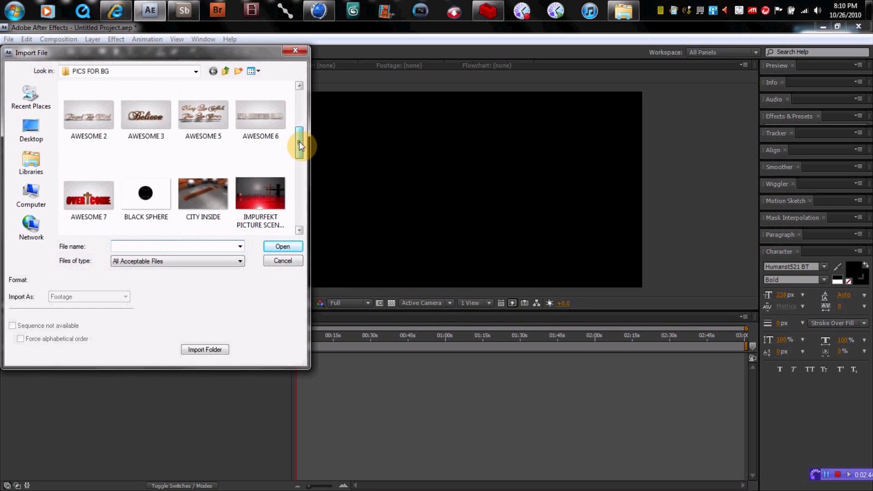
{"action": "left_click", "coordinate": [283, 246]}
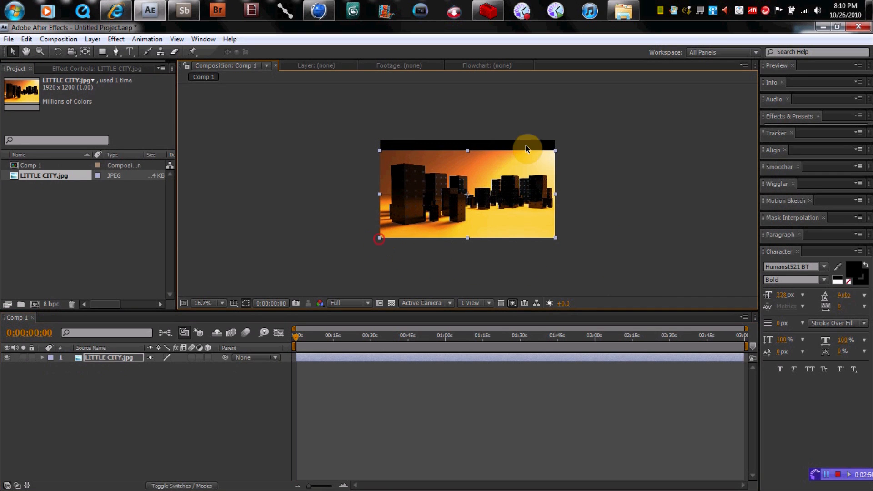
{"action": "mouse_move", "coordinate": [555, 155]}
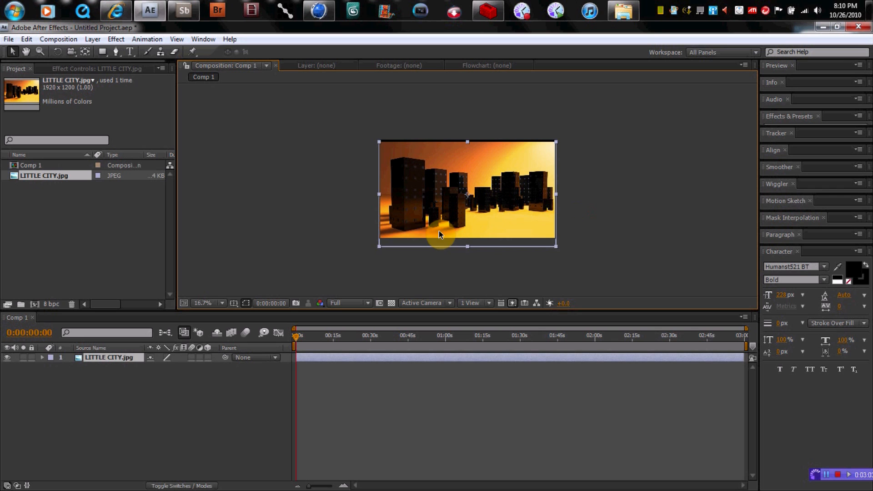
Close the current project and start importing the city picture again
{"action": "left_click", "coordinate": [8, 39]}
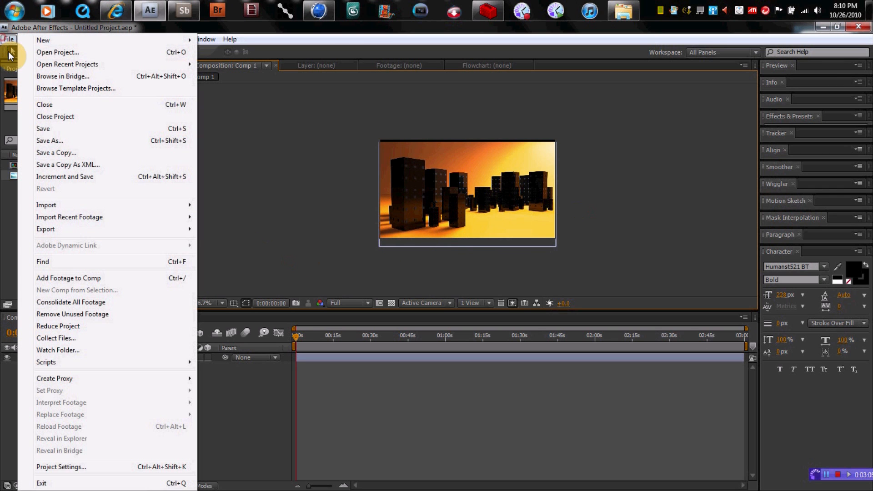
{"action": "left_click", "coordinate": [44, 105]}
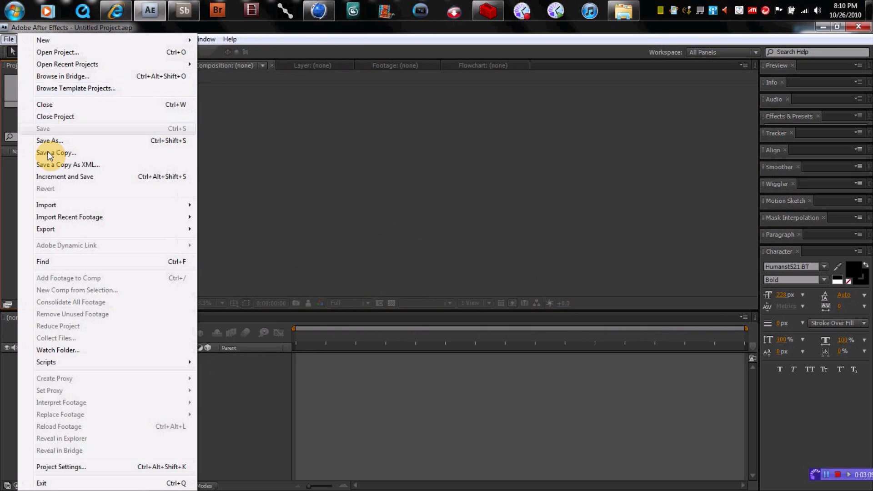
{"action": "left_click", "coordinate": [46, 204]}
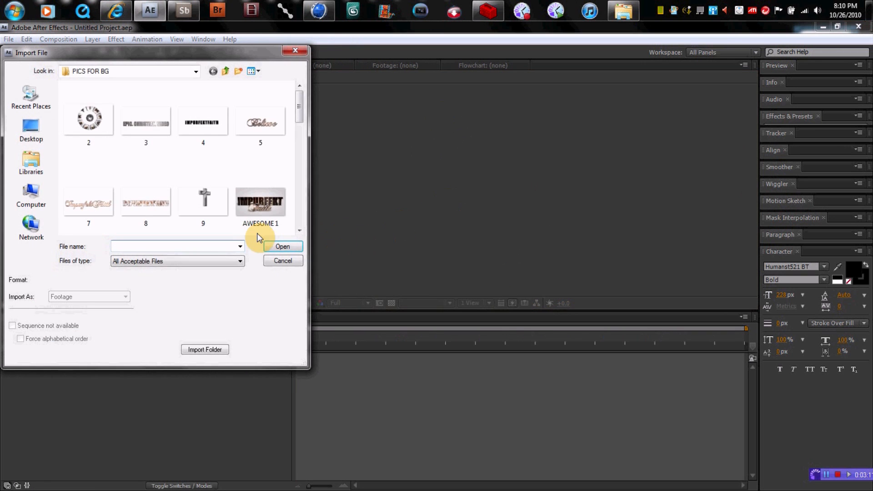
{"action": "scroll", "scroll_direction": "down", "scroll_amount": 3}
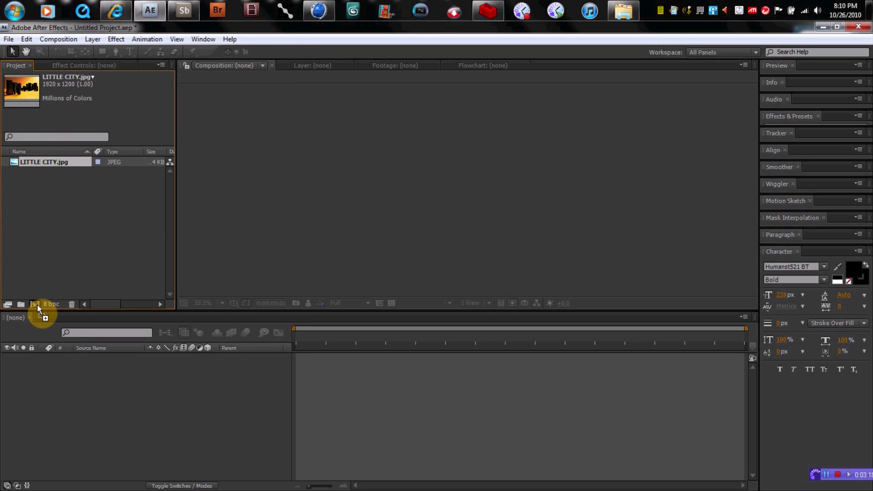
Create the LITTLE CITY composition from LITTLE CITY.jpg and reselect its image layer
{"action": "left_click", "coordinate": [33, 304]}
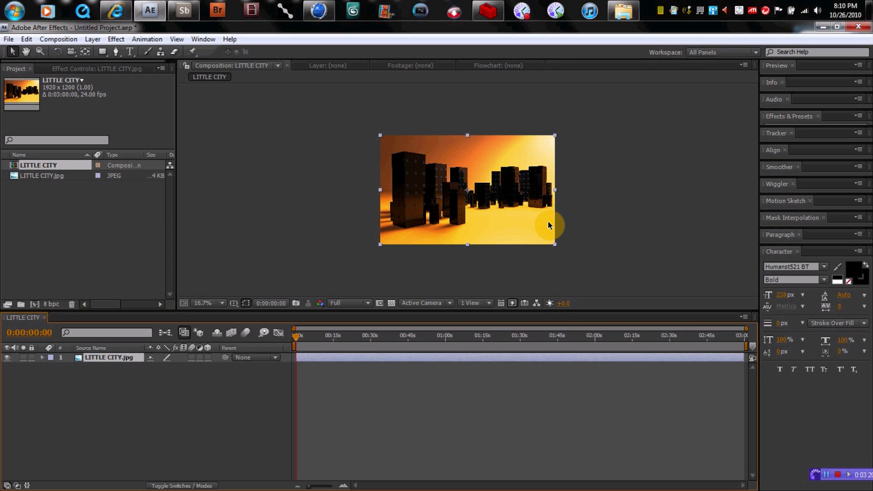
{"action": "mouse_move", "coordinate": [471, 211]}
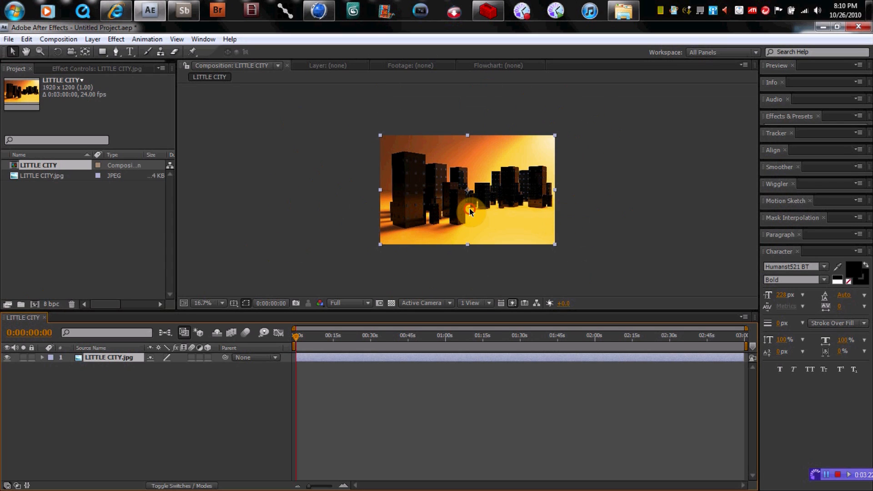
{"action": "mouse_move", "coordinate": [493, 211]}
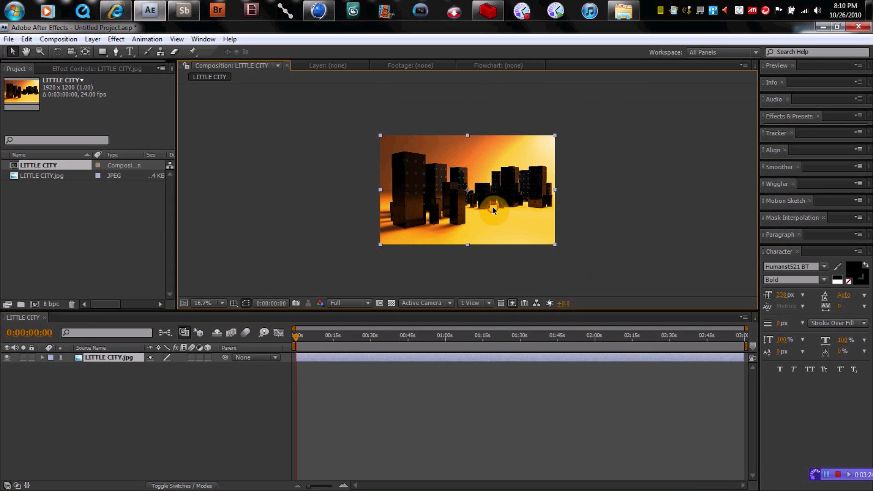
{"action": "left_click", "coordinate": [270, 372]}
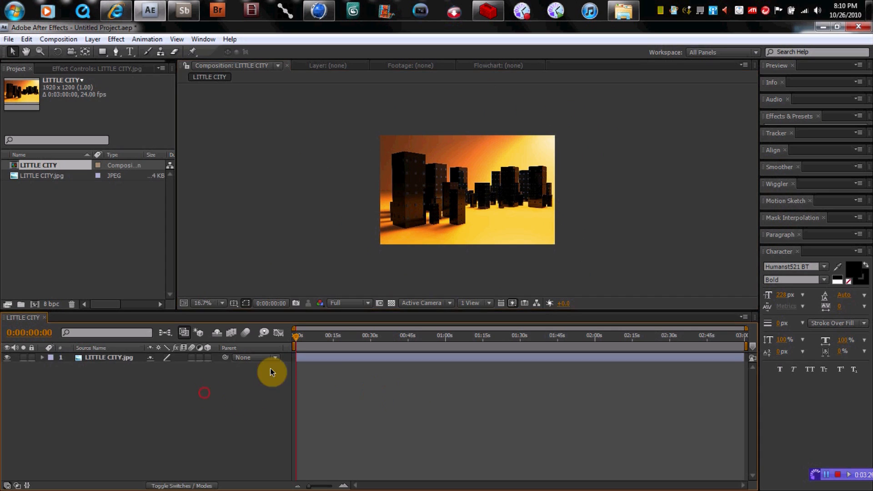
{"action": "left_click", "coordinate": [111, 358]}
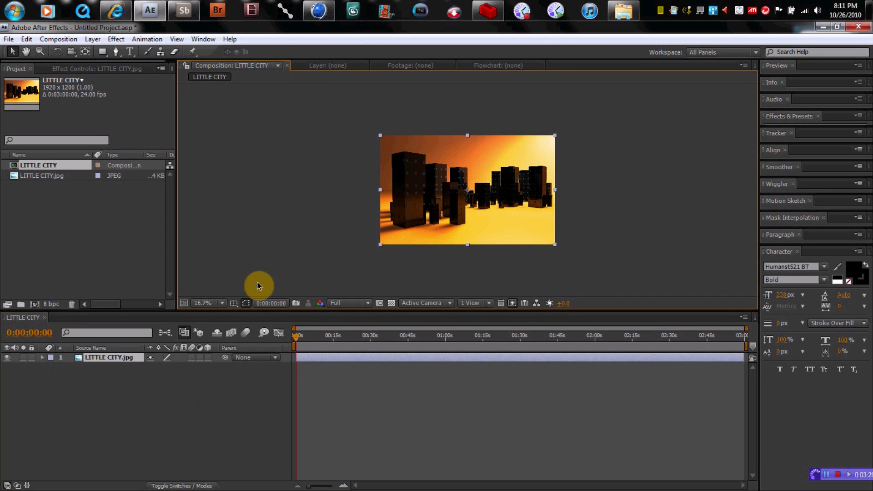
{"action": "mouse_move", "coordinate": [390, 89]}
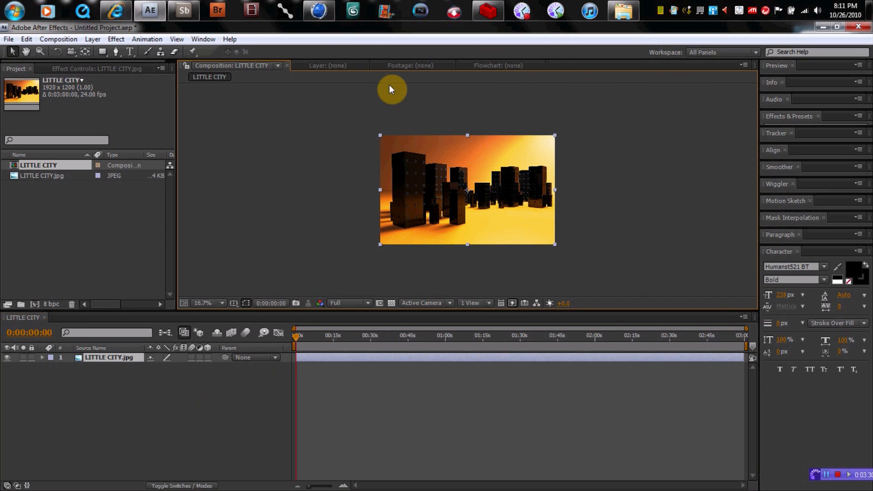
{"action": "mouse_move", "coordinate": [589, 269]}
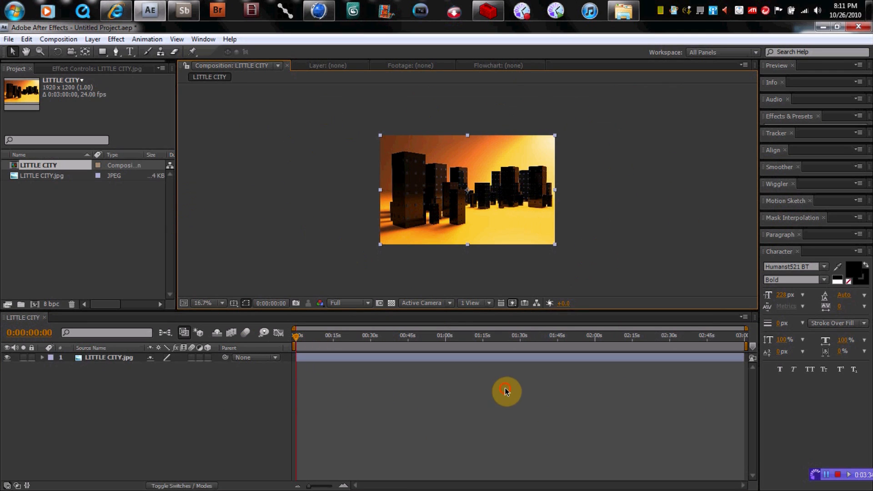
Apply Color Correction > Curves to LITTLE CITY.jpg and add a midway control point
{"action": "left_click", "coordinate": [56, 278]}
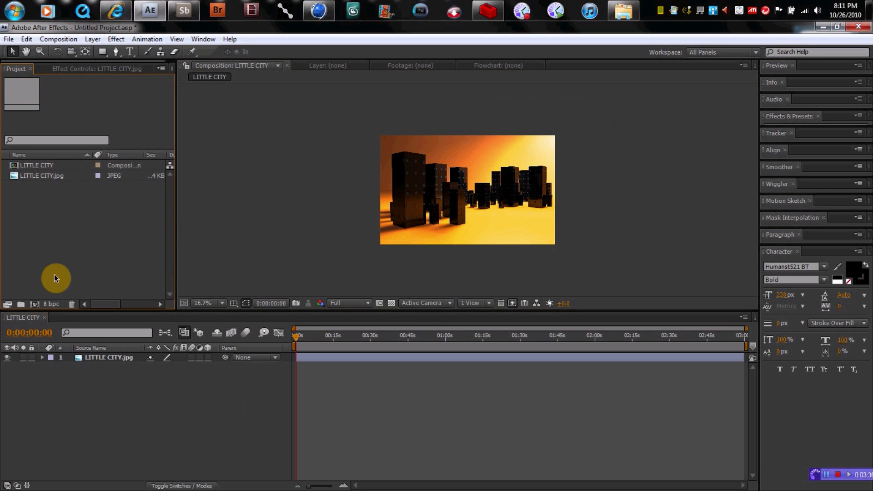
{"action": "mouse_move", "coordinate": [281, 134]}
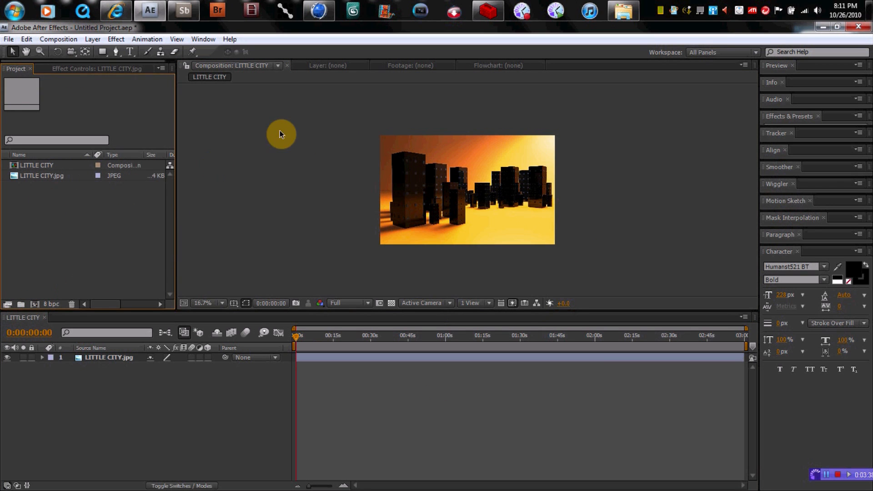
{"action": "left_click", "coordinate": [8, 39]}
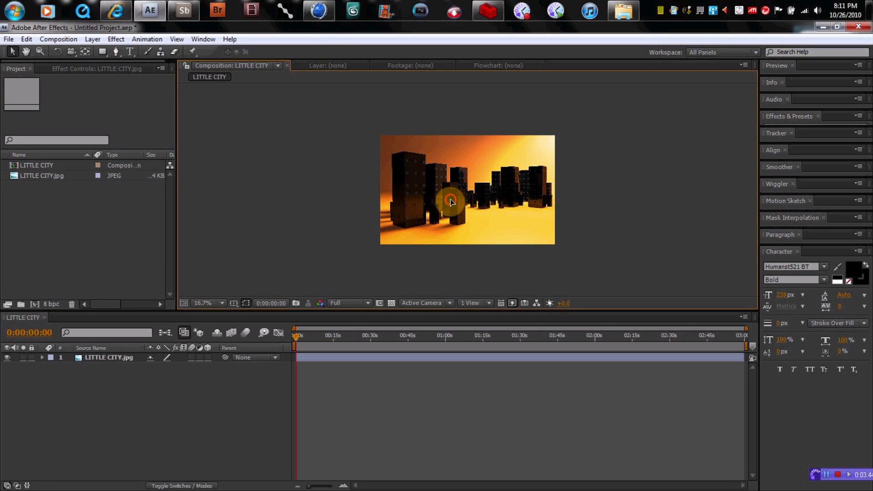
{"action": "left_click", "coordinate": [116, 39]}
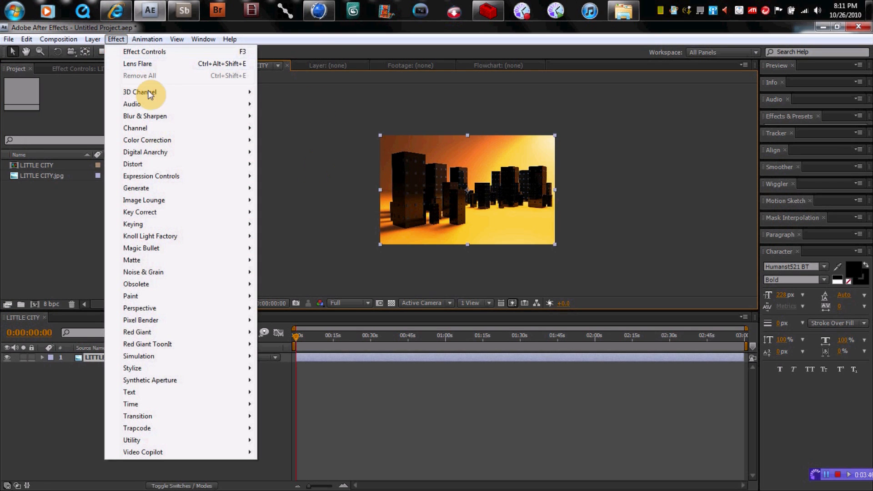
{"action": "mouse_move", "coordinate": [146, 202]}
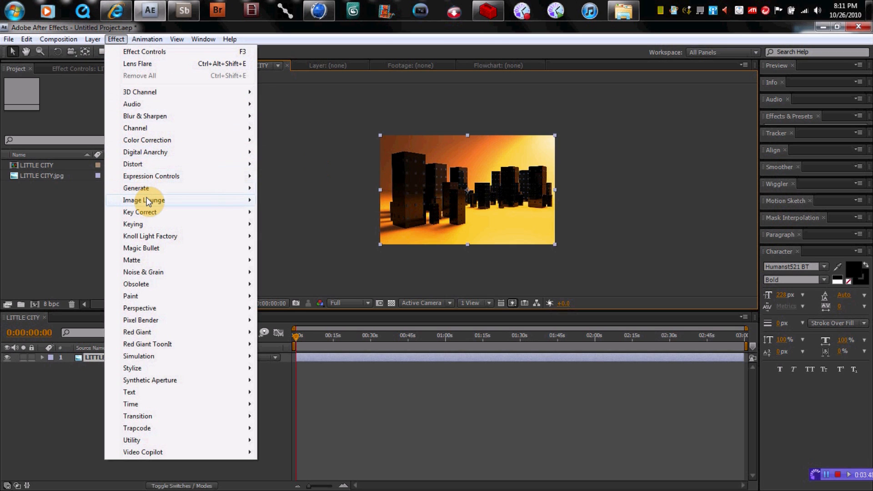
{"action": "mouse_move", "coordinate": [132, 261]}
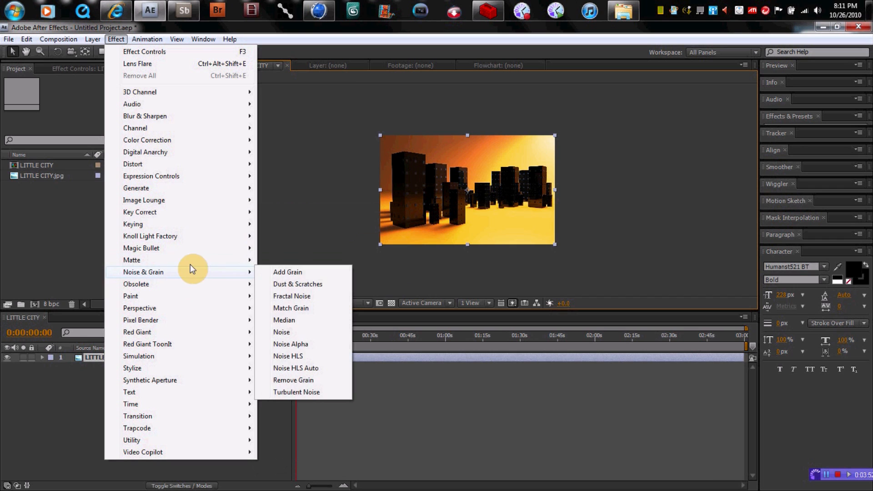
{"action": "mouse_move", "coordinate": [169, 111]}
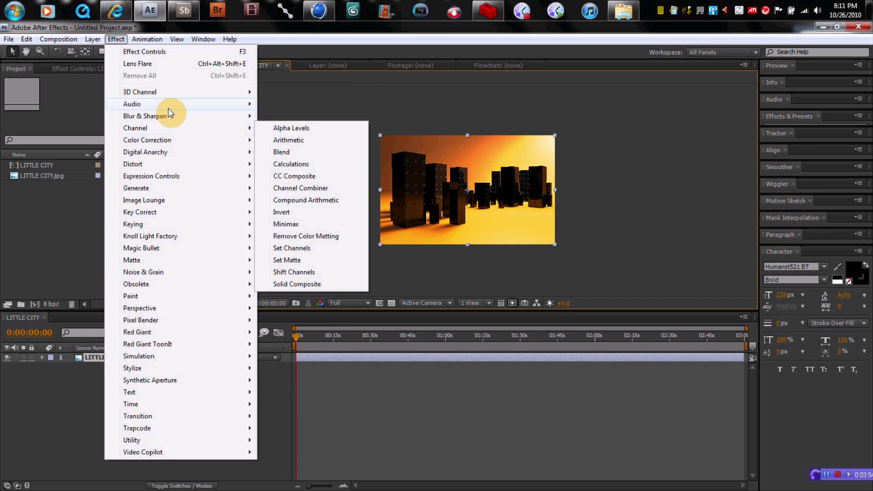
{"action": "mouse_move", "coordinate": [139, 92]}
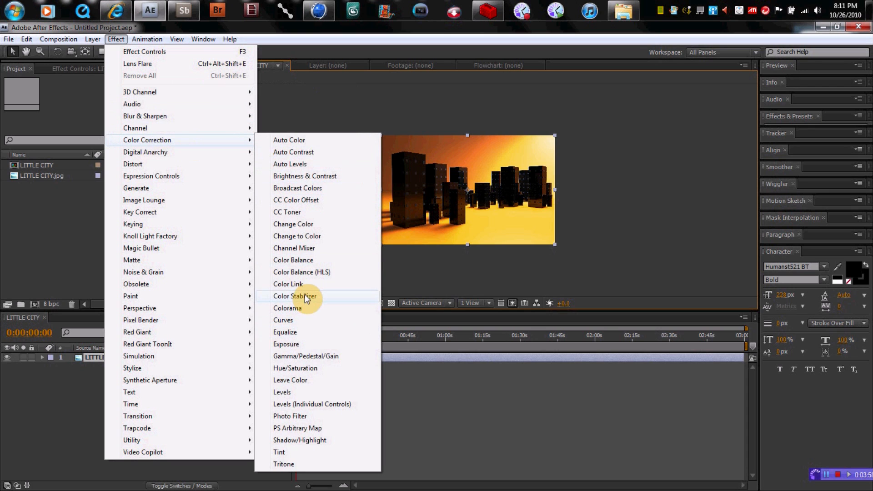
{"action": "left_click", "coordinate": [283, 319]}
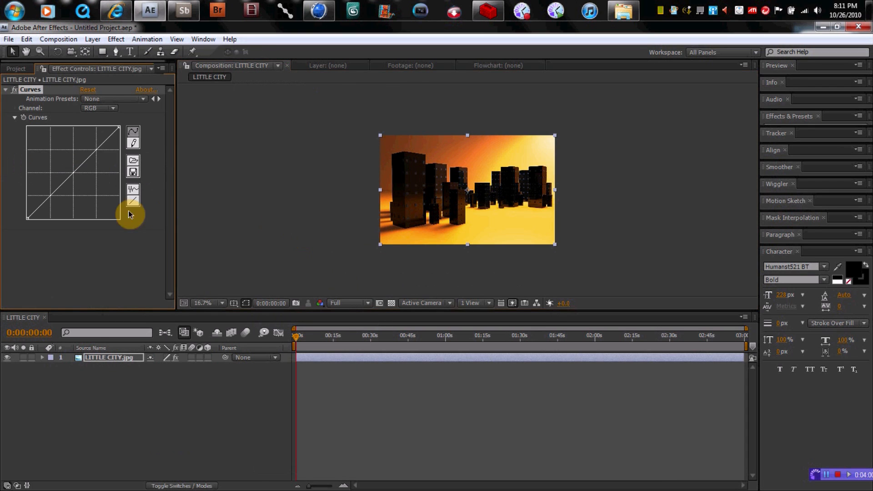
{"action": "left_click_drag", "start_coordinate": [89, 195], "coordinate": [87, 156]}
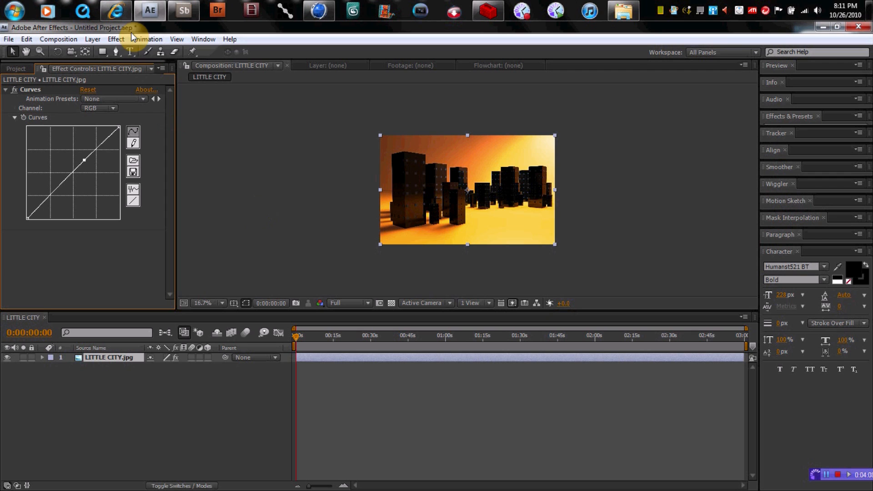
{"action": "left_click", "coordinate": [92, 39]}
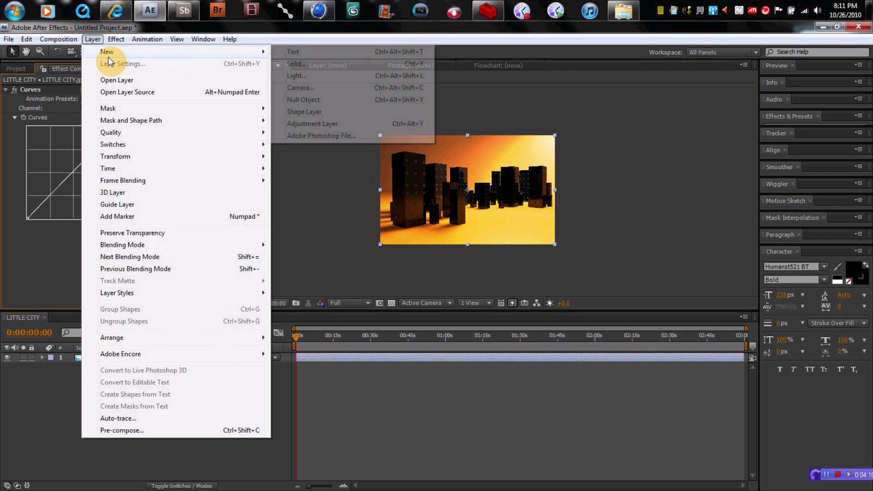
{"action": "mouse_move", "coordinate": [314, 67]}
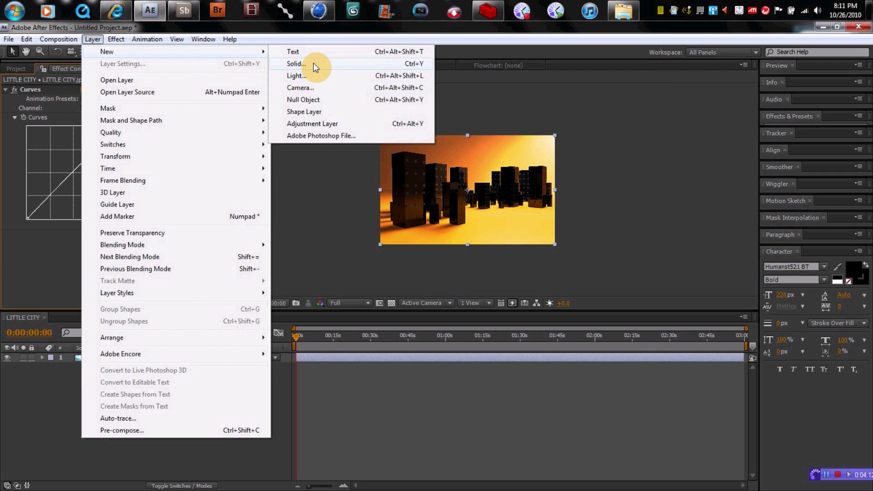
{"action": "left_click", "coordinate": [296, 64]}
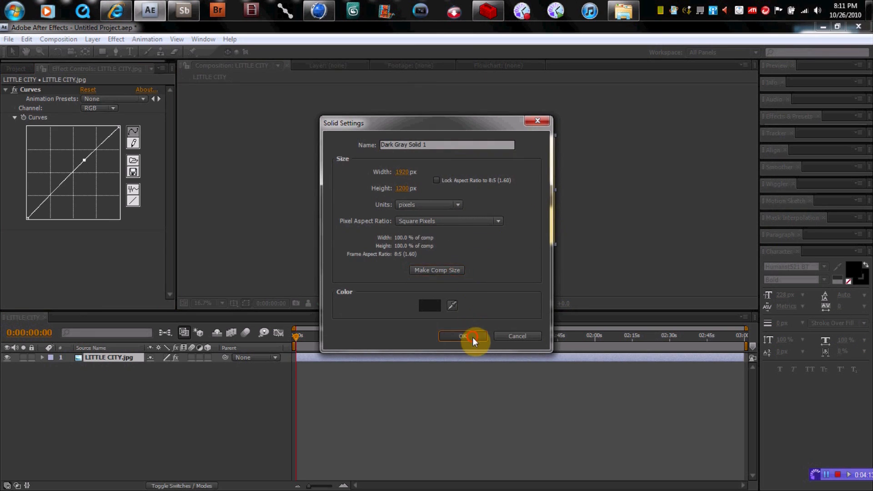
{"action": "left_click", "coordinate": [460, 336]}
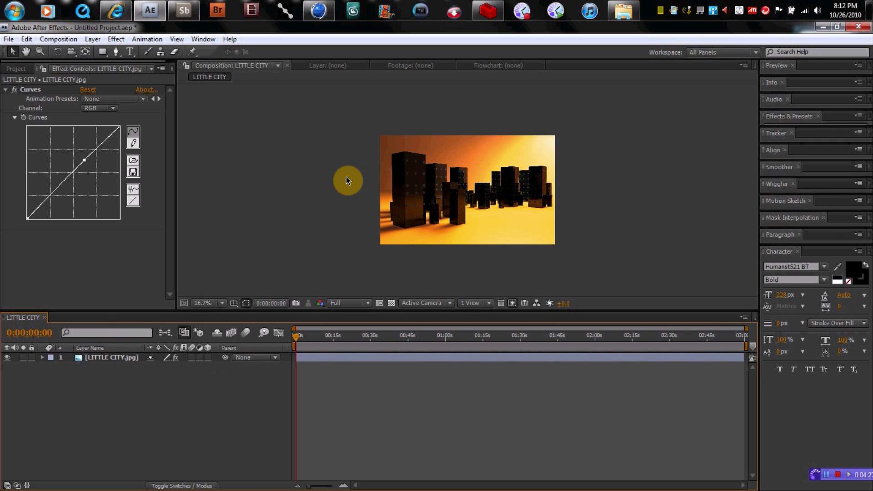
Add a bold HI text layer and keyframe its Position at the start and one second
{"action": "left_click", "coordinate": [492, 219]}
{"action": "type", "text": "HI"}
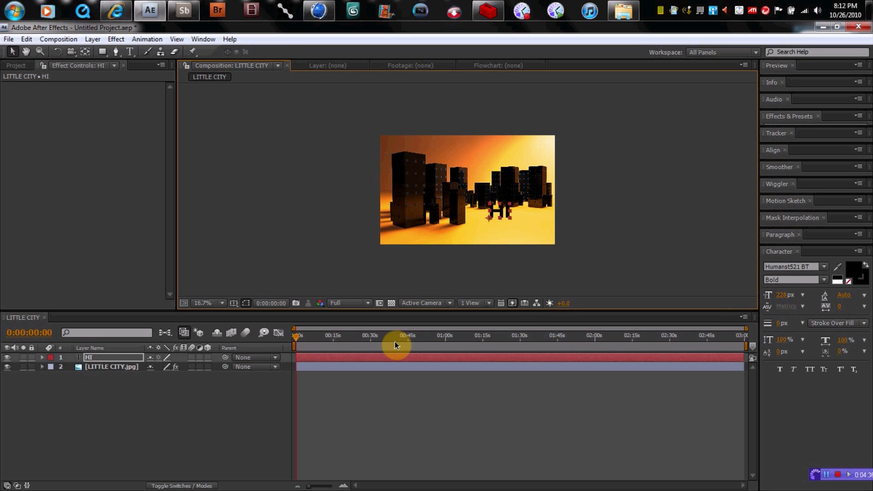
{"action": "mouse_move", "coordinate": [273, 346]}
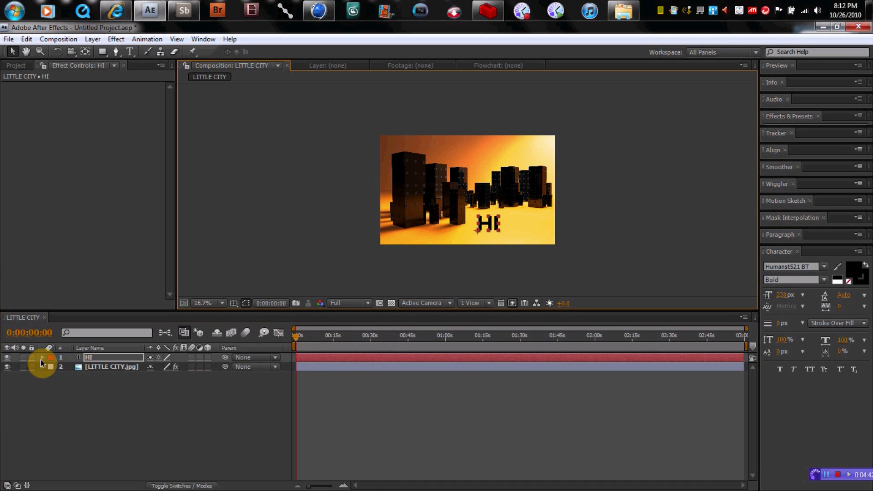
{"action": "left_click", "coordinate": [43, 358]}
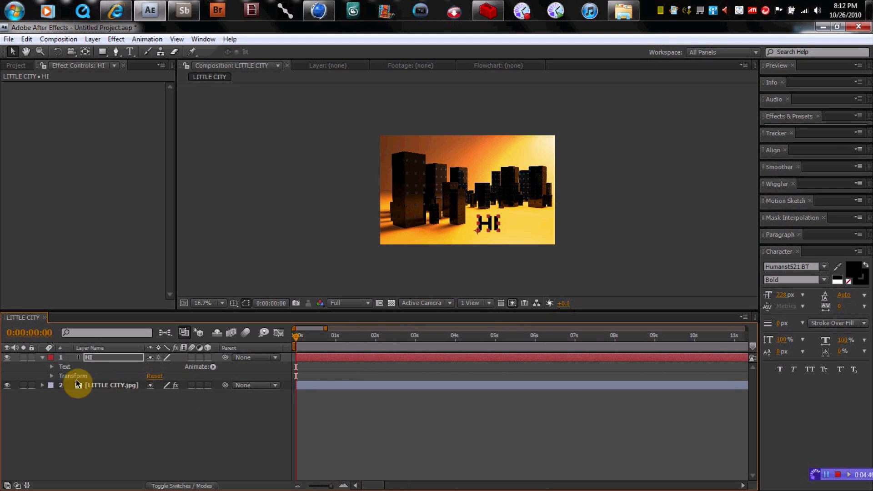
{"action": "left_click", "coordinate": [52, 376]}
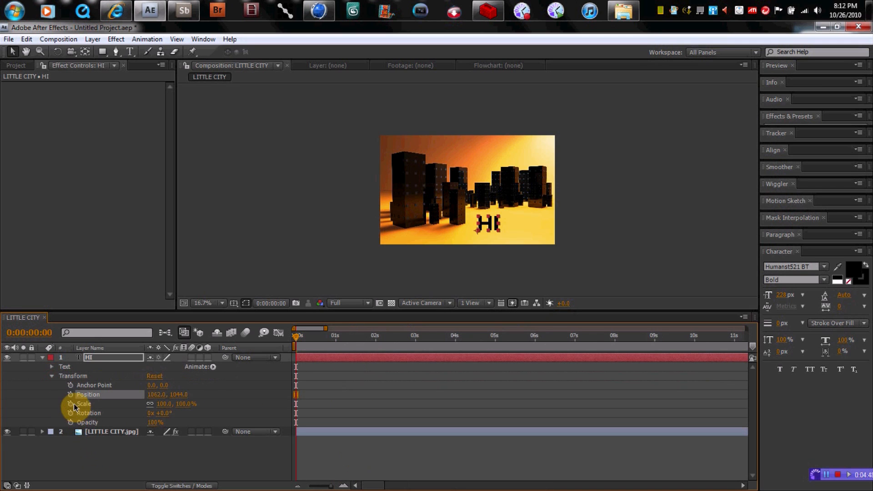
{"action": "left_click", "coordinate": [70, 395]}
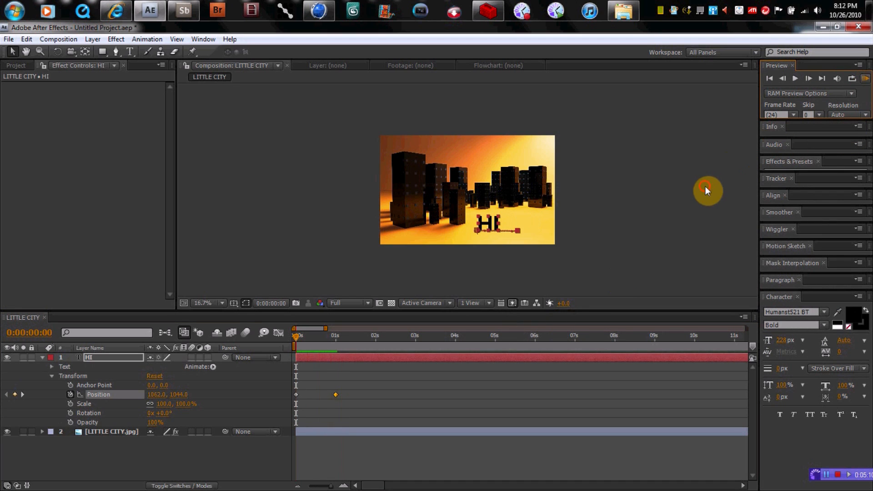
{"action": "left_click", "coordinate": [43, 357]}
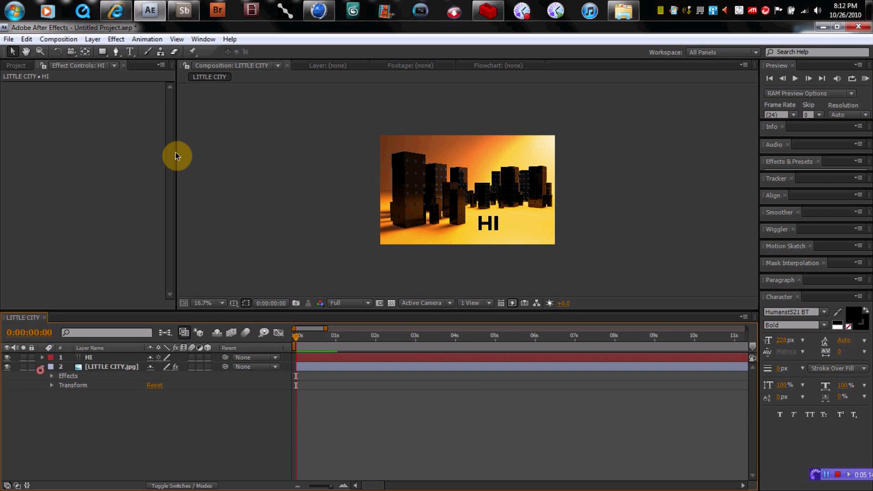
{"action": "mouse_move", "coordinate": [671, 194]}
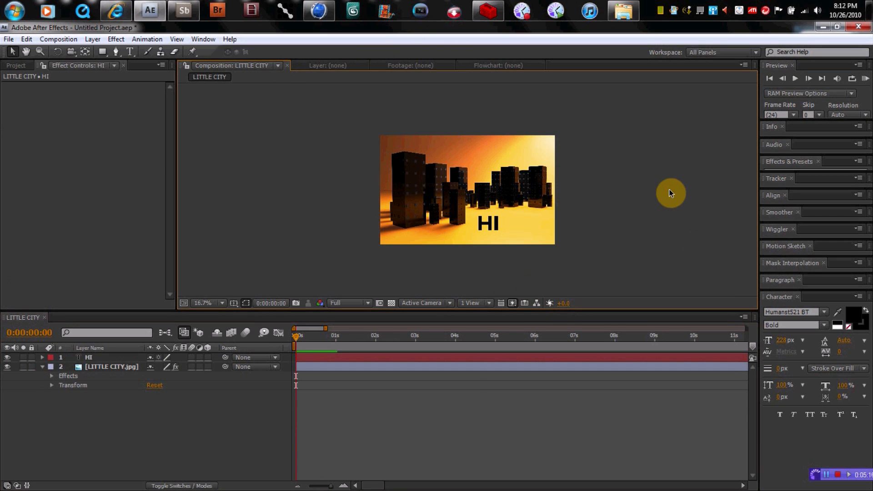
{"action": "mouse_move", "coordinate": [396, 479]}
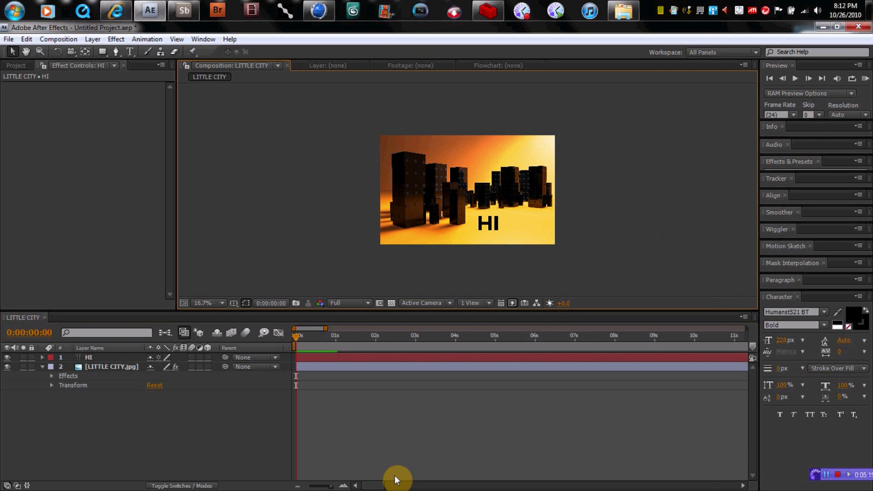
Browse the View and Animation menus, then expand the Effects & Presets and Tracker panels
{"action": "left_click", "coordinate": [177, 39]}
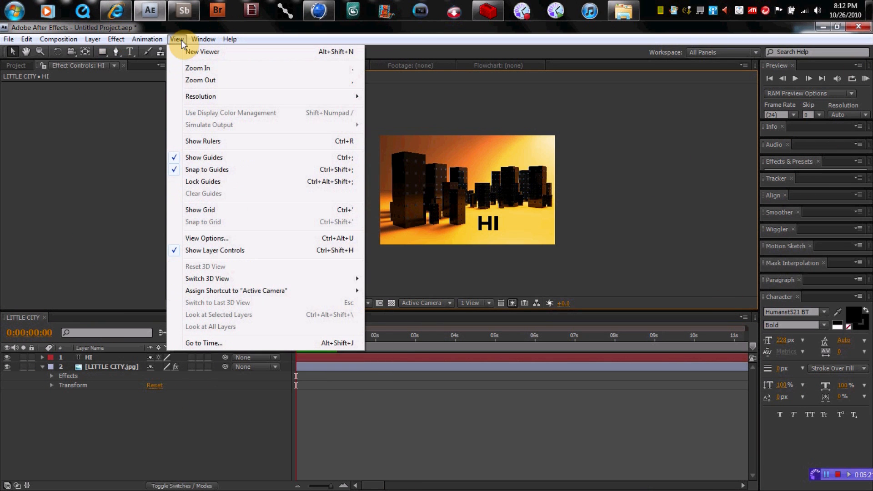
{"action": "left_click", "coordinate": [147, 40]}
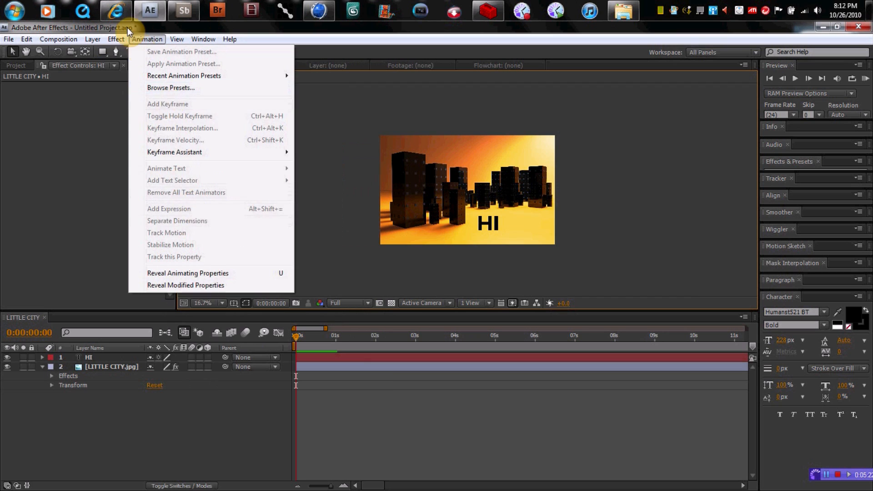
{"action": "left_click", "coordinate": [730, 159]}
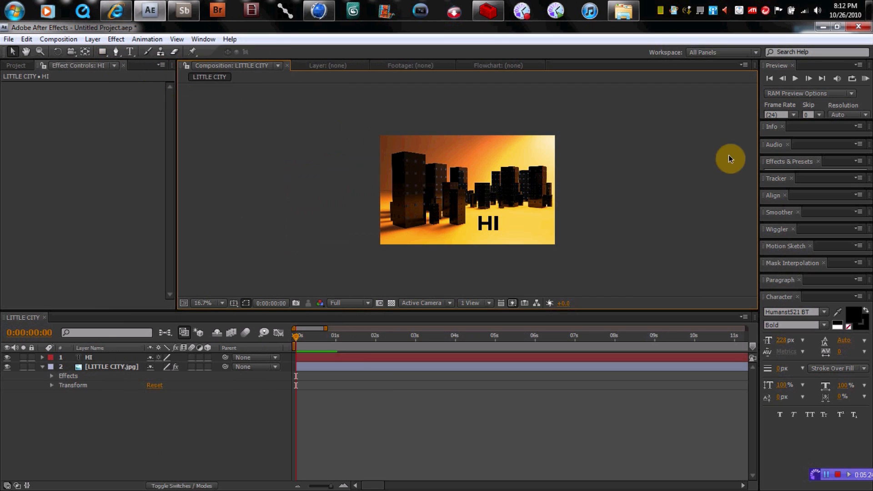
{"action": "mouse_move", "coordinate": [811, 171]}
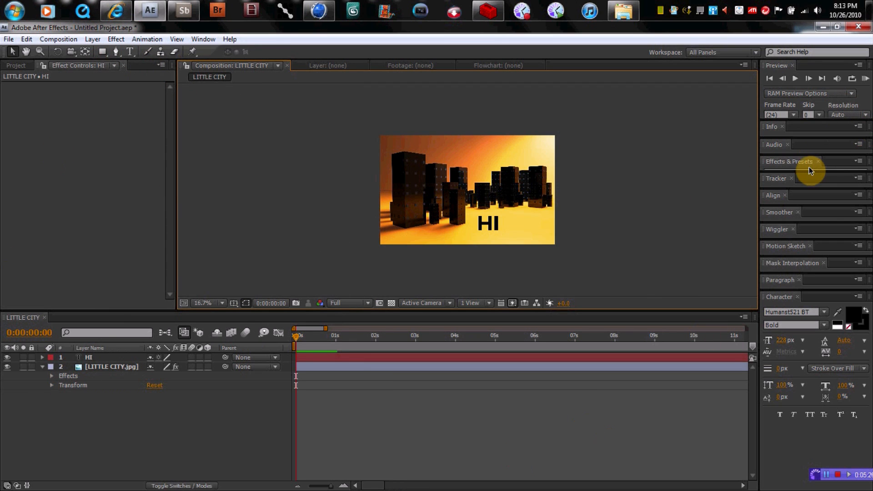
{"action": "left_click", "coordinate": [789, 162]}
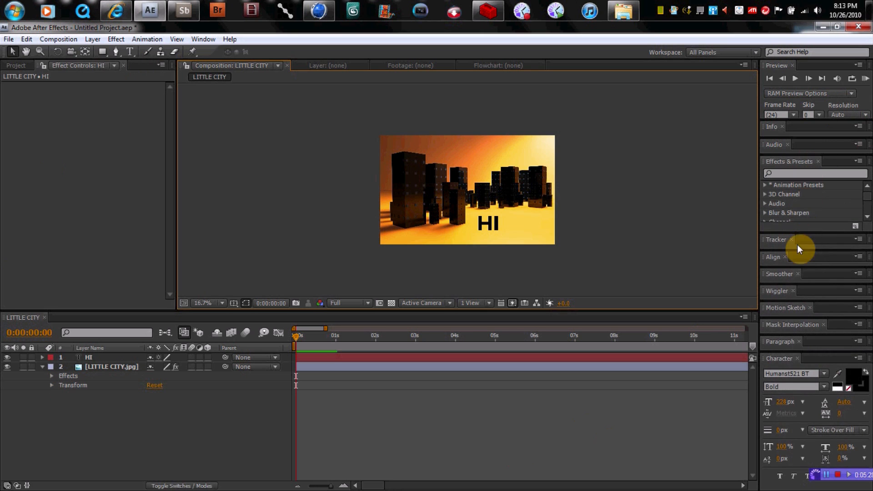
{"action": "left_click", "coordinate": [775, 239]}
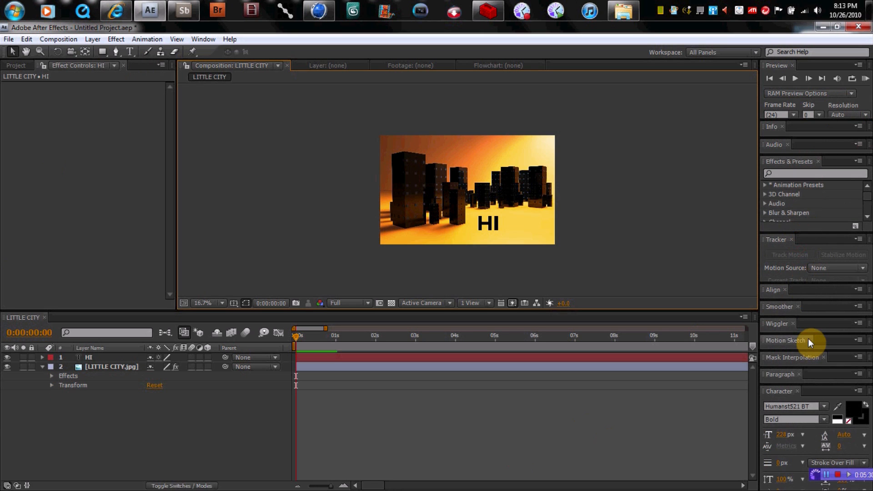
Expand the Wiggler panel
{"action": "left_click", "coordinate": [779, 324]}
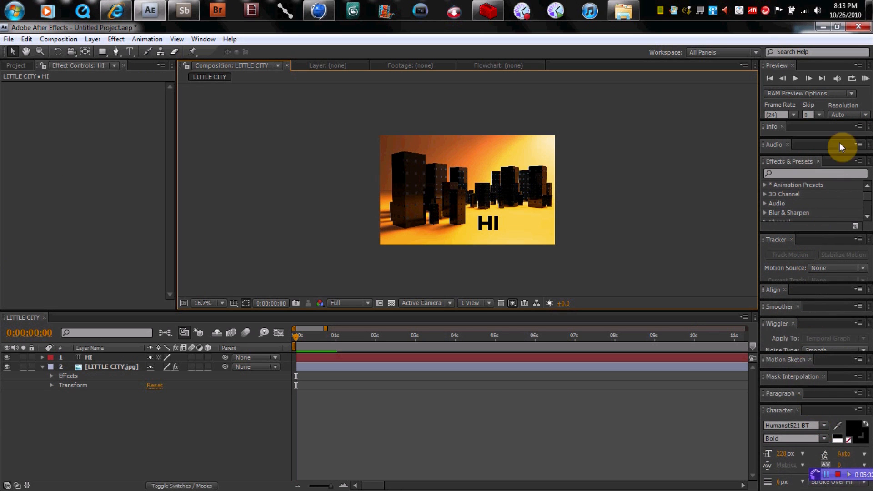
{"action": "mouse_move", "coordinate": [268, 157]}
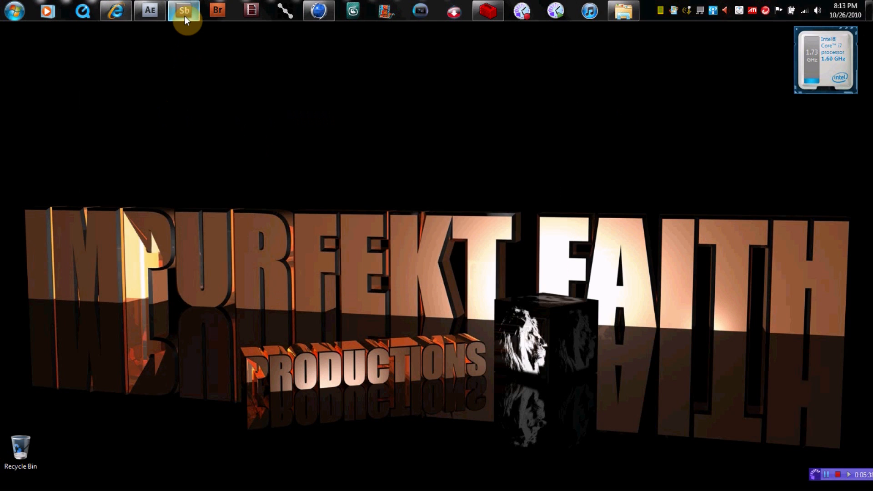
Launch Soundbooth CS5 from the taskbar and show its File menu
{"action": "left_click", "coordinate": [183, 10]}
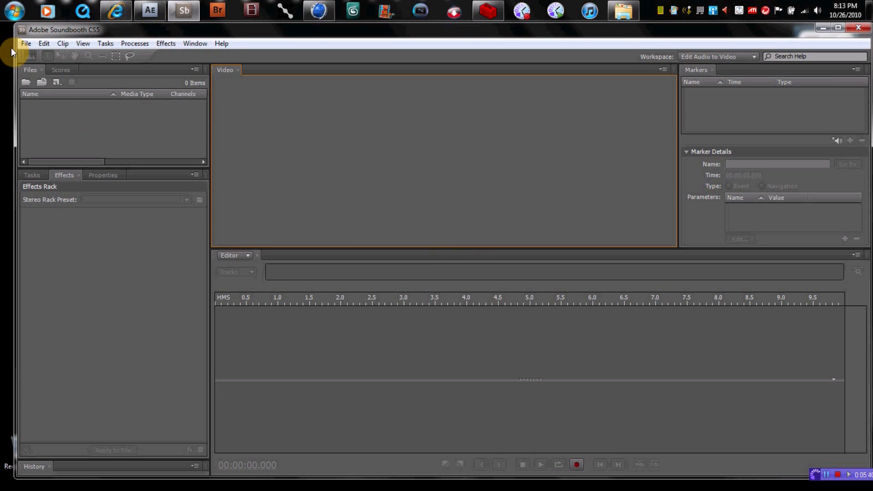
{"action": "mouse_move", "coordinate": [529, 151]}
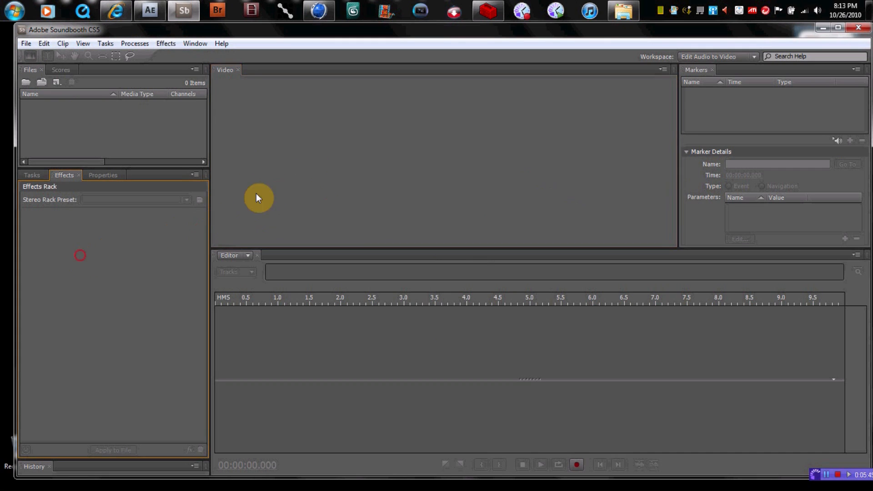
{"action": "mouse_move", "coordinate": [380, 167]}
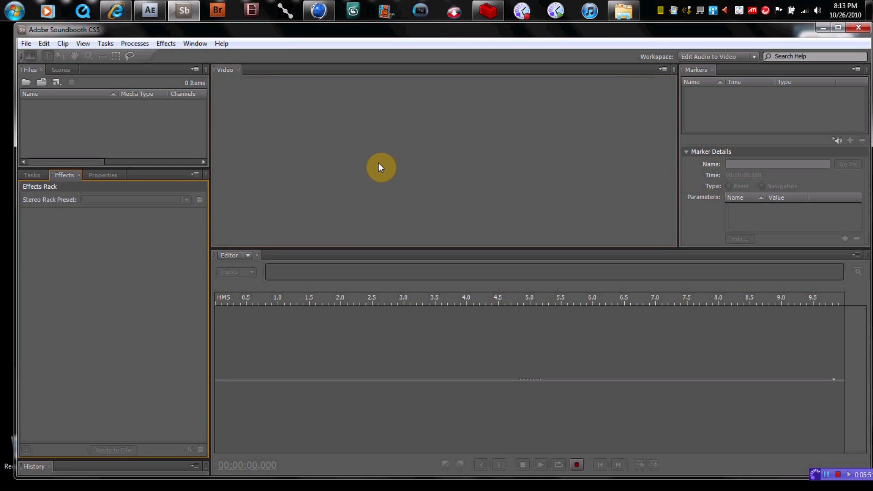
{"action": "mouse_move", "coordinate": [243, 198]}
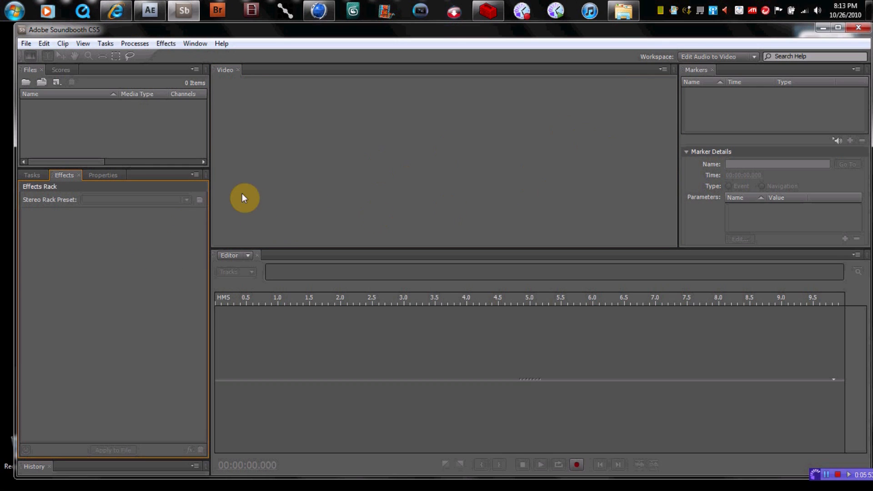
{"action": "mouse_move", "coordinate": [767, 161]}
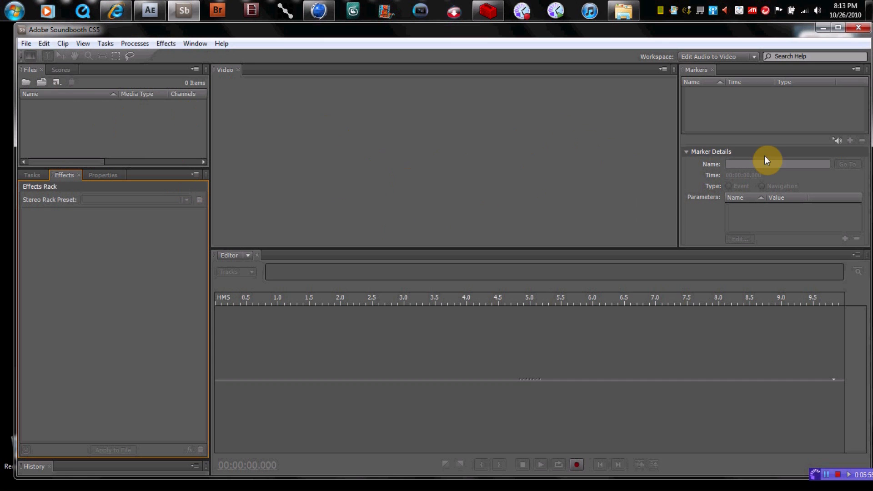
{"action": "left_click", "coordinate": [25, 44]}
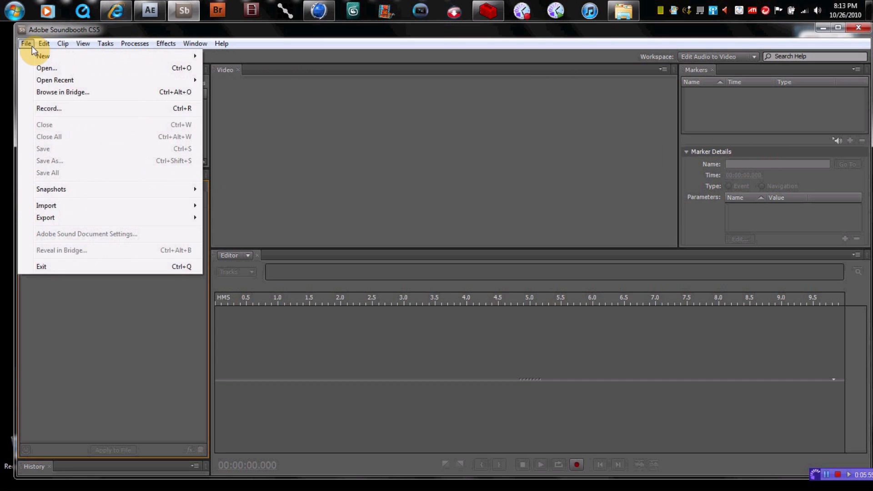
Open ATTRACTION INTRO.avi from the Libraries > Videos folder
{"action": "left_click", "coordinate": [47, 67]}
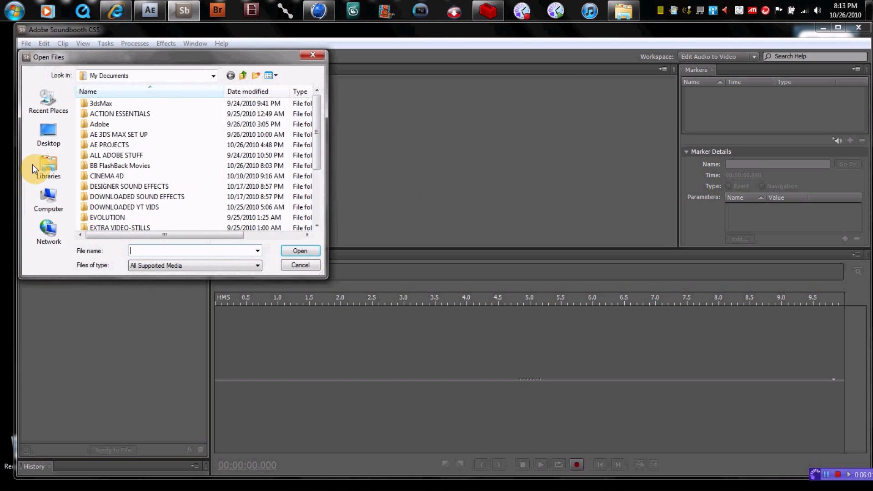
{"action": "left_click", "coordinate": [47, 167]}
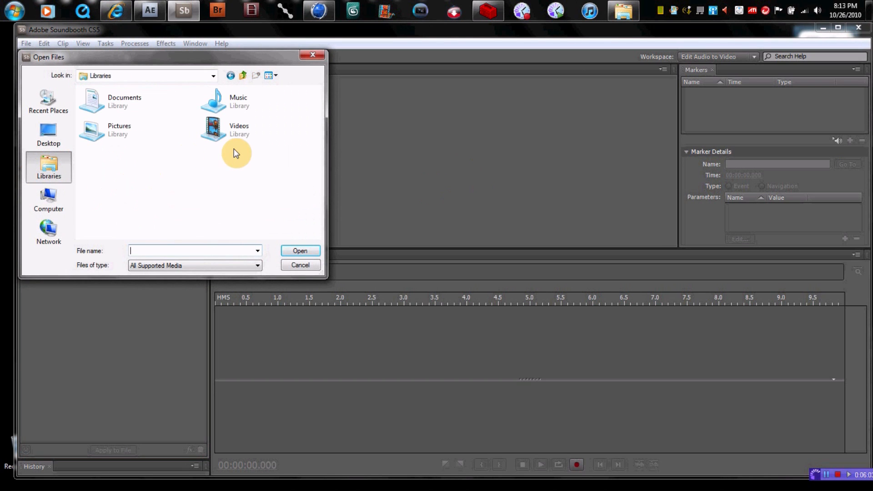
{"action": "double_click", "coordinate": [239, 126]}
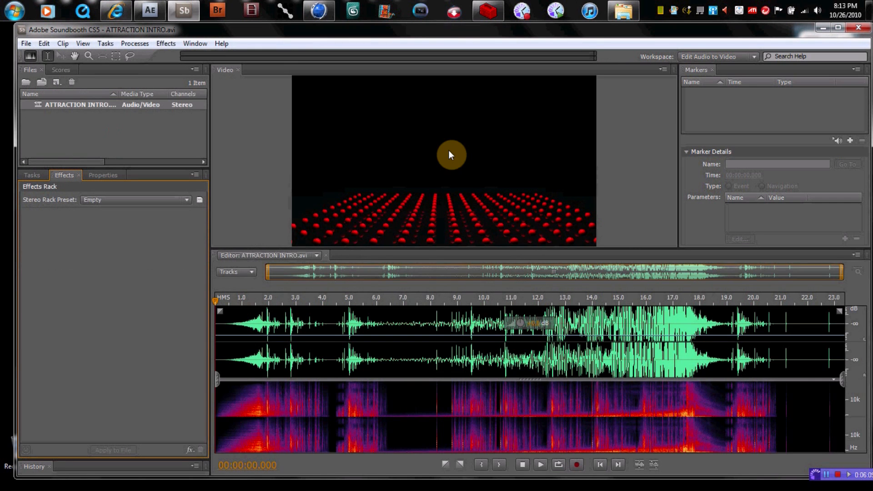
{"action": "mouse_move", "coordinate": [494, 103]}
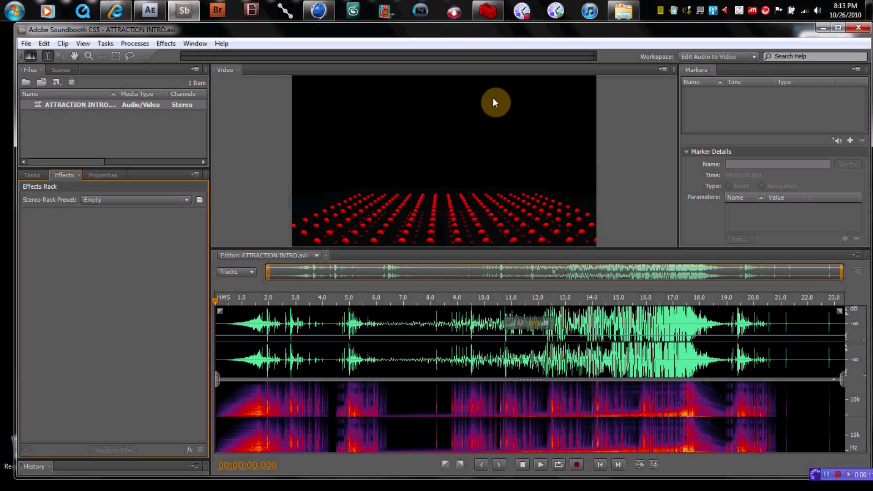
{"action": "mouse_move", "coordinate": [123, 178]}
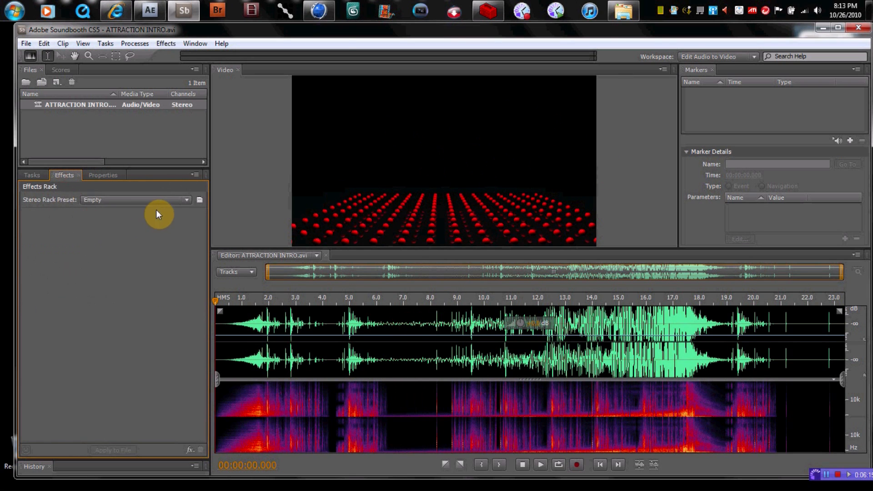
Show the Tasks list and expand Create Loop for the intro clip
{"action": "left_click", "coordinate": [188, 199]}
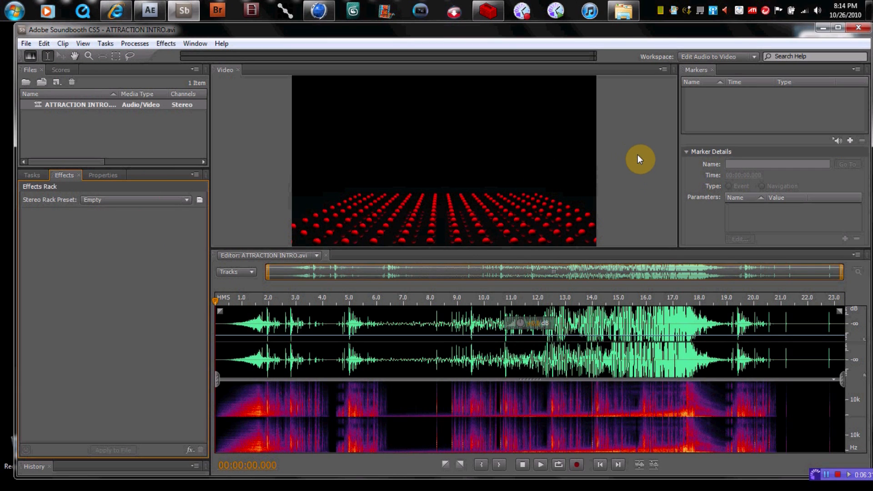
{"action": "mouse_move", "coordinate": [643, 489]}
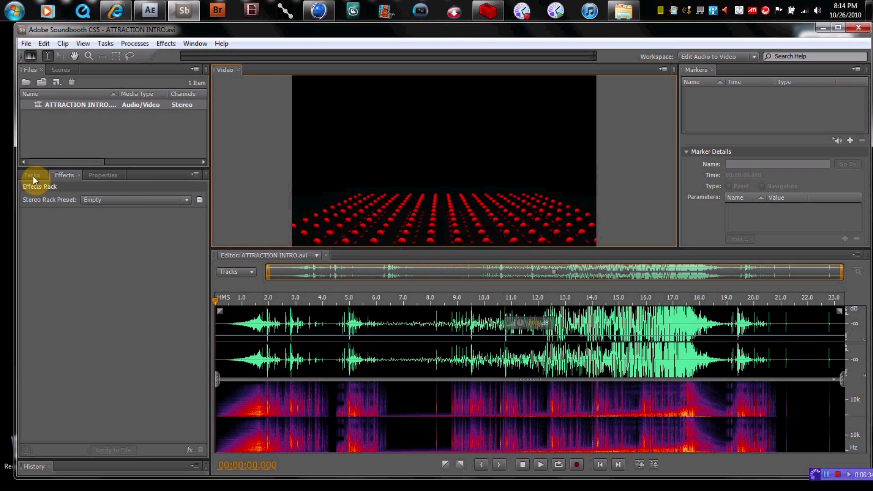
{"action": "left_click", "coordinate": [32, 175]}
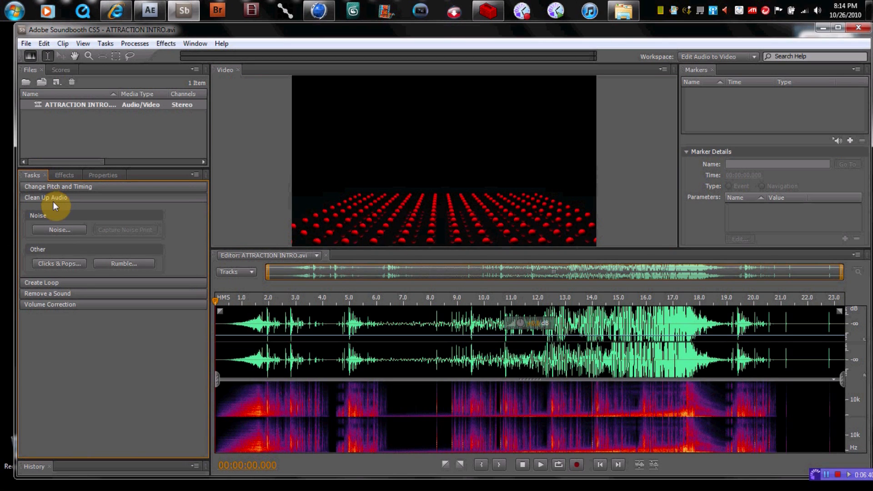
{"action": "mouse_move", "coordinate": [70, 200]}
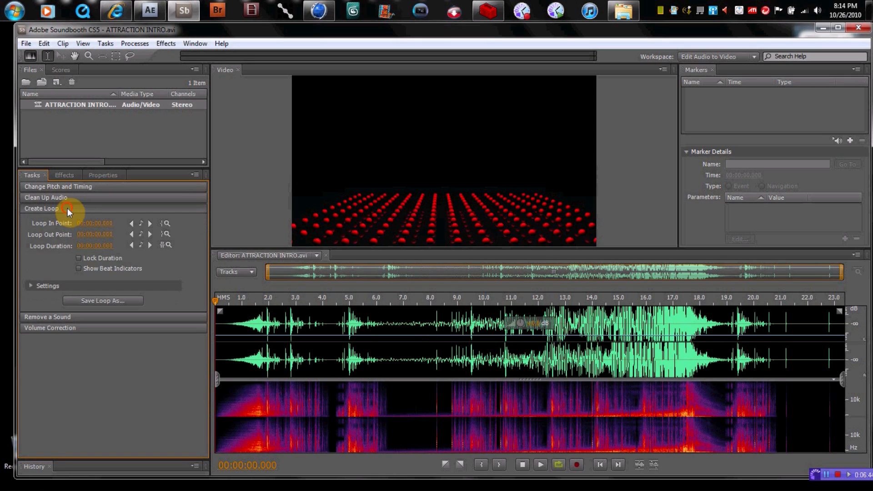
{"action": "left_click", "coordinate": [41, 209]}
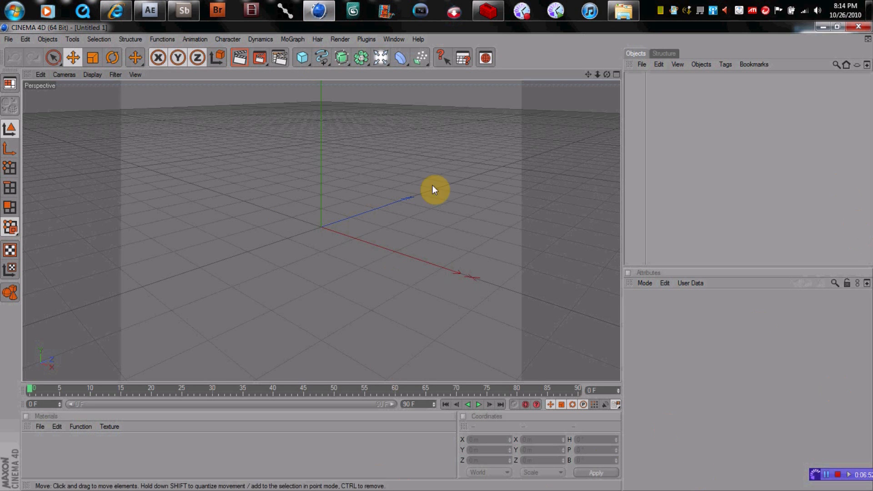
{"action": "mouse_move", "coordinate": [650, 109]}
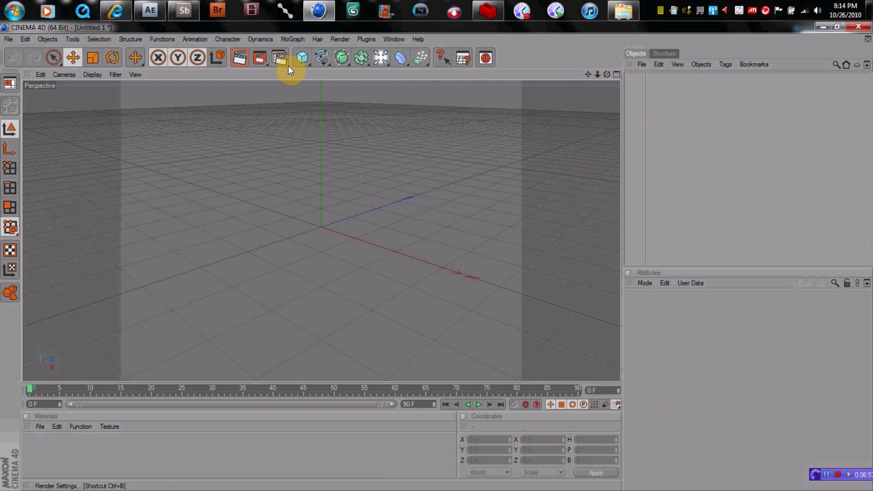
Add a cube primitive to the empty scene, sized 264 × 136 × 357 m
{"action": "left_click", "coordinate": [301, 57]}
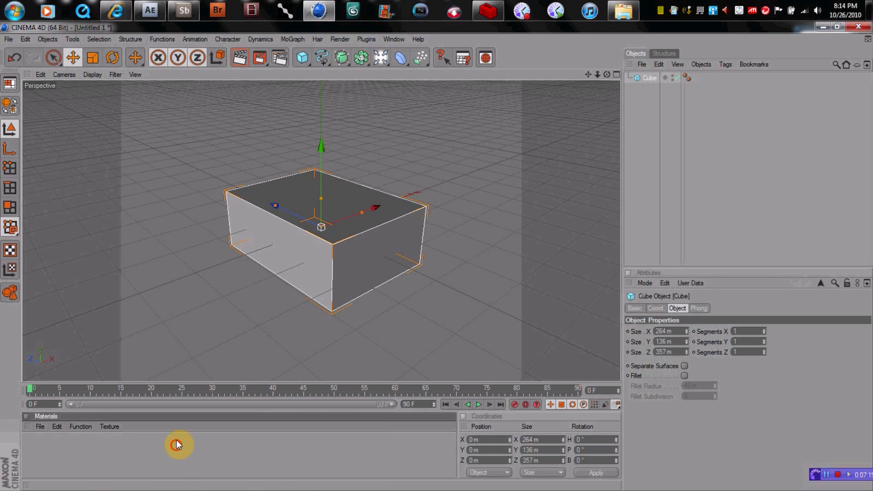
Browse the MoGraph, Character, Animation, Functions and Tools menus
{"action": "left_click", "coordinate": [292, 39]}
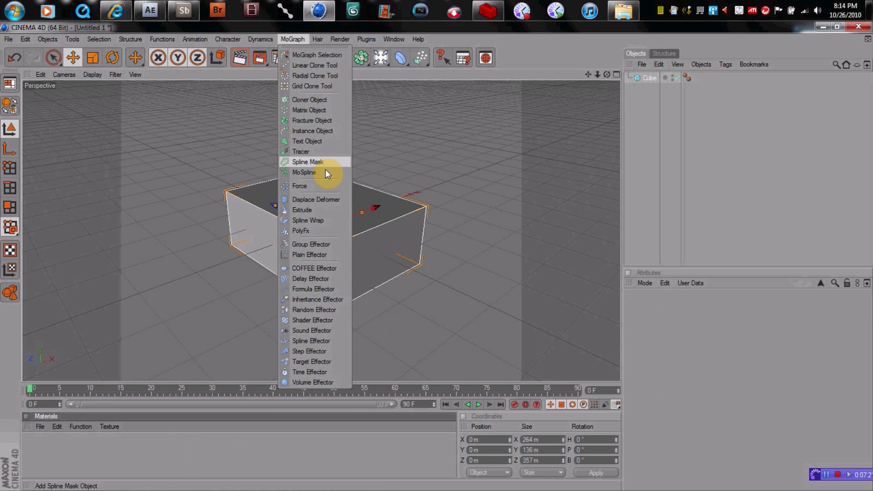
{"action": "left_click", "coordinate": [339, 39]}
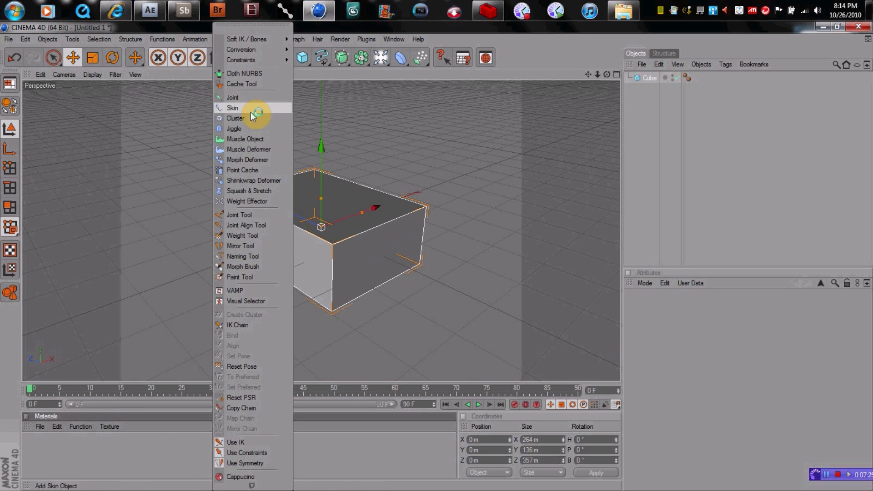
{"action": "mouse_move", "coordinate": [249, 149]}
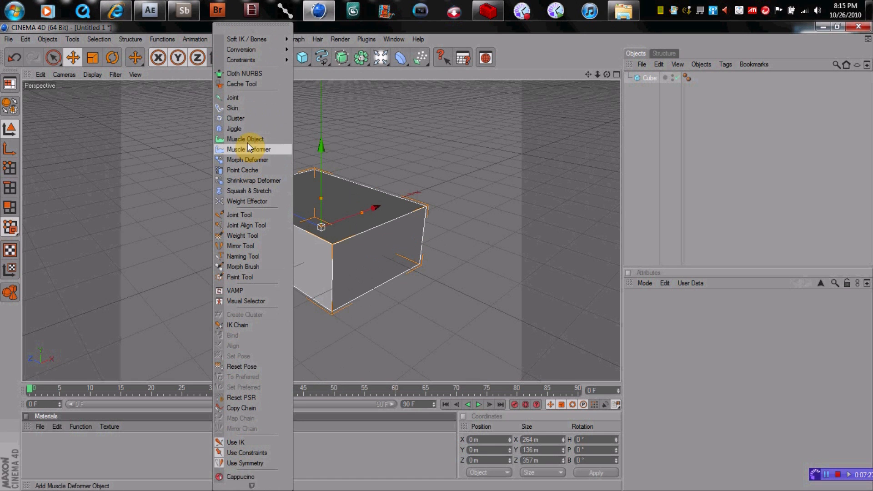
{"action": "left_click", "coordinate": [194, 39]}
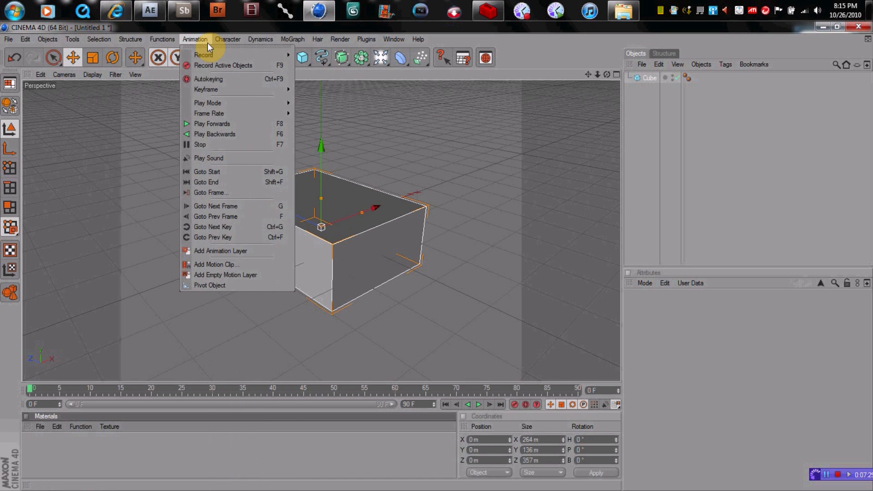
{"action": "left_click", "coordinate": [162, 39]}
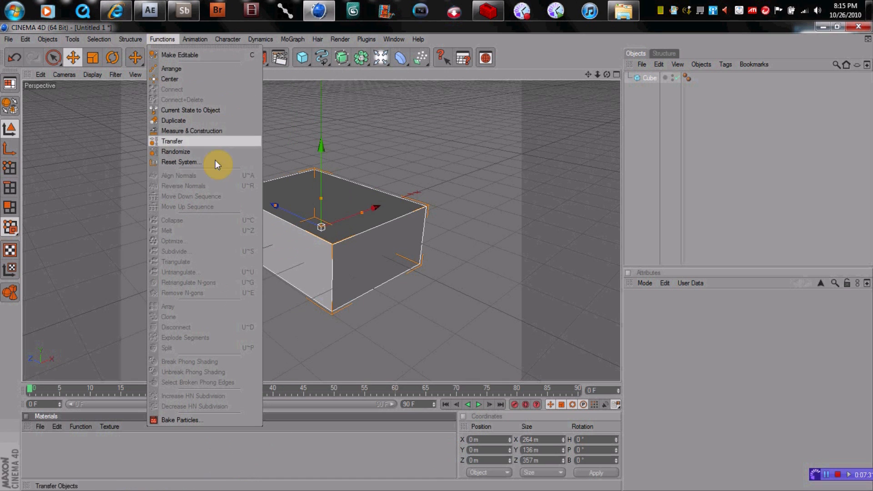
{"action": "mouse_move", "coordinate": [184, 61]}
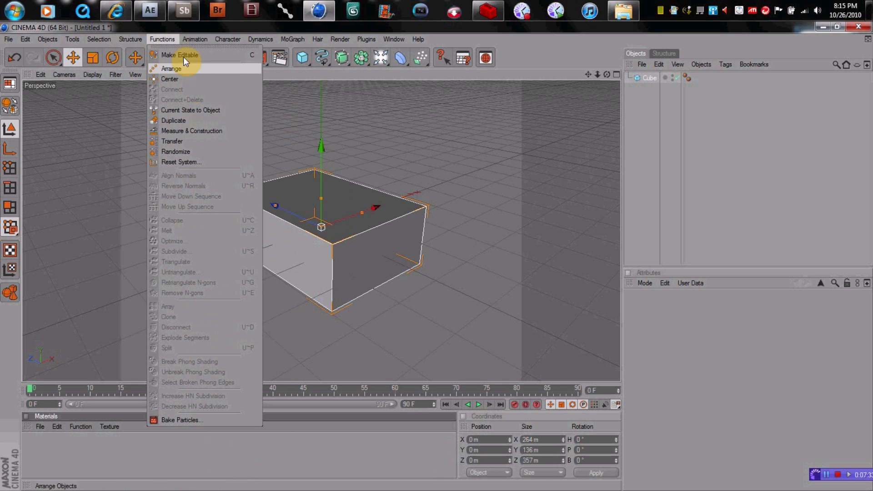
{"action": "left_click", "coordinate": [72, 40]}
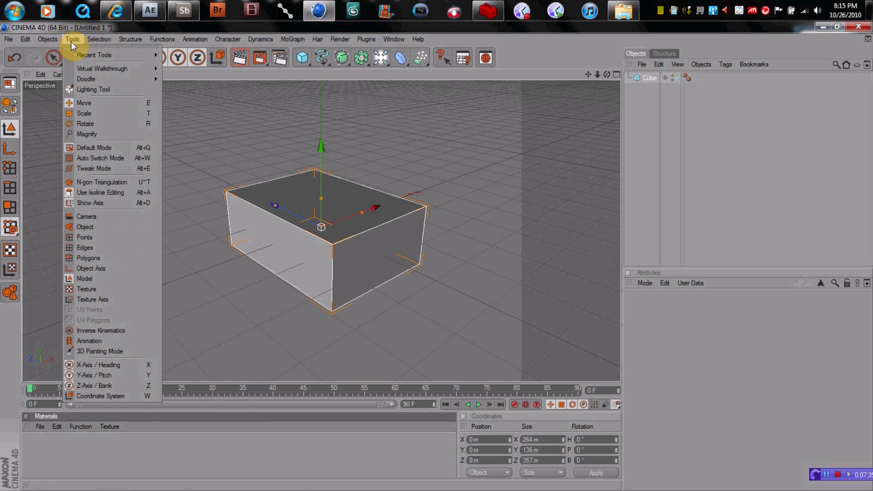
{"action": "mouse_move", "coordinate": [103, 147]}
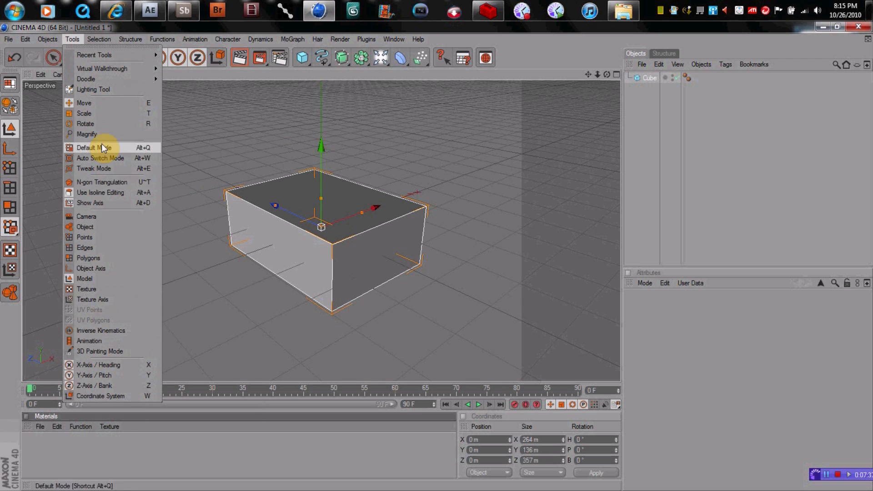
{"action": "left_click", "coordinate": [47, 39]}
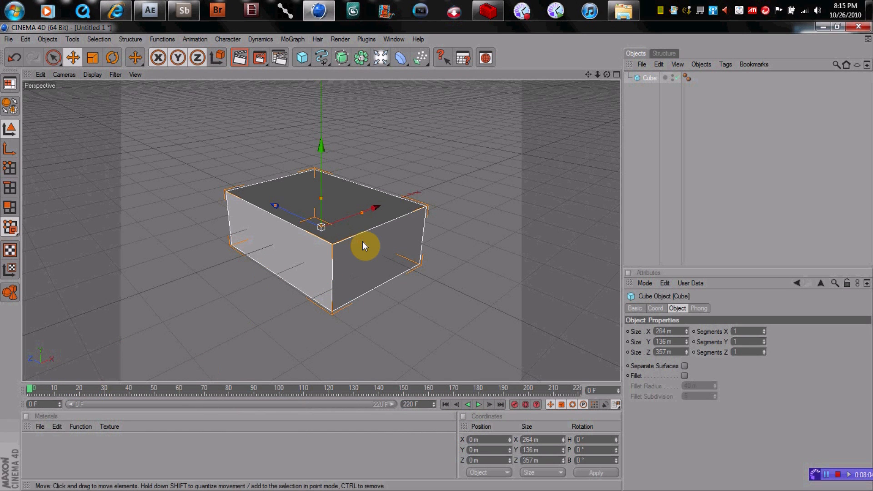
Create a new material 'Mat', set its colour to black, and apply it to the cube
{"action": "left_click", "coordinate": [40, 427]}
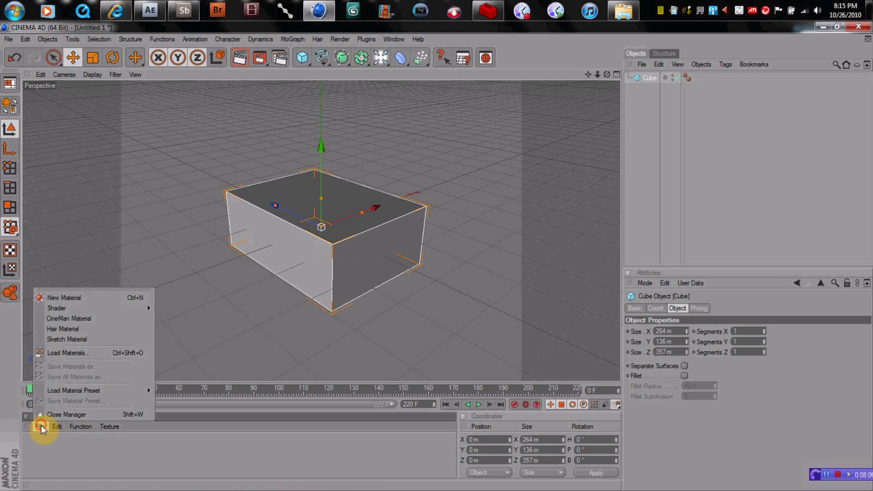
{"action": "mouse_move", "coordinate": [88, 318]}
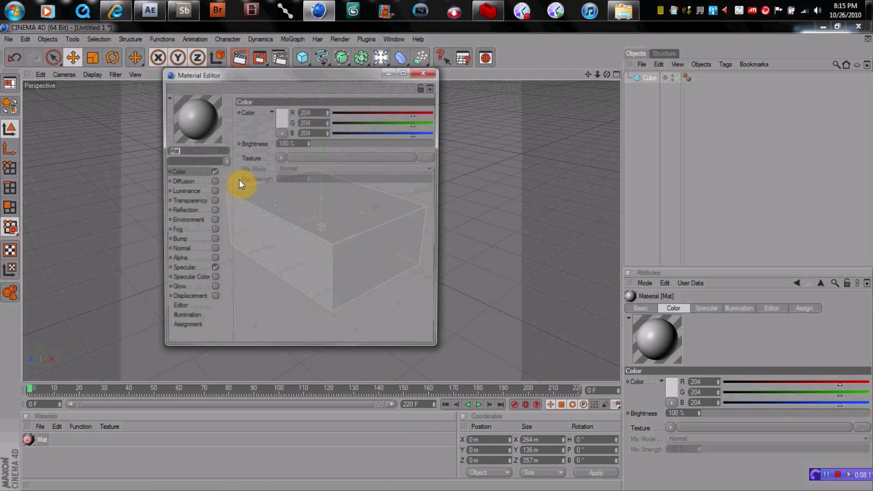
{"action": "left_click", "coordinate": [281, 113]}
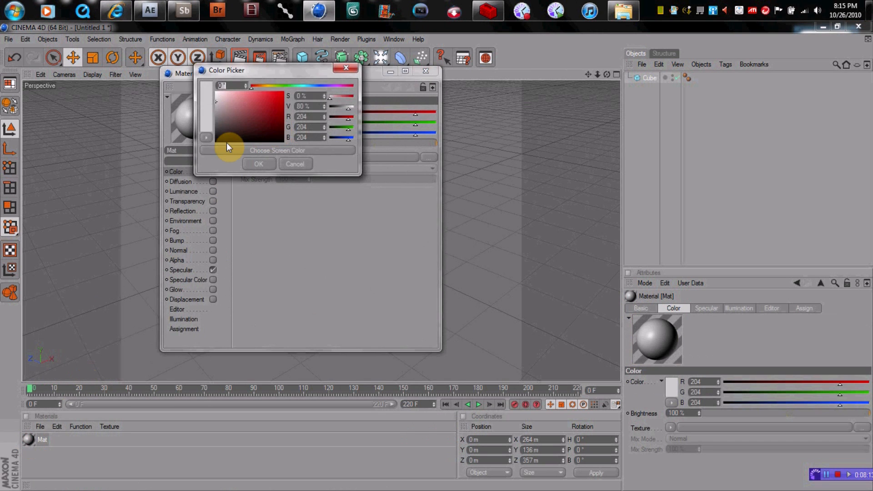
{"action": "left_click", "coordinate": [258, 164]}
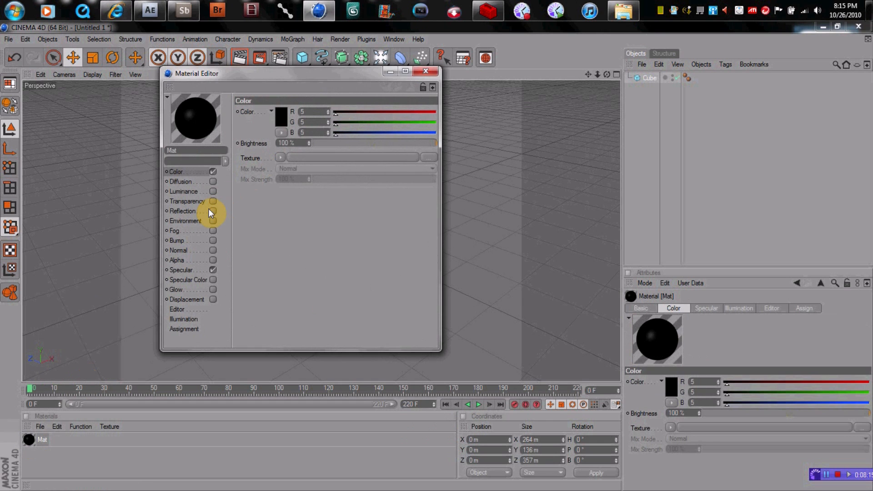
{"action": "left_click", "coordinate": [213, 211]}
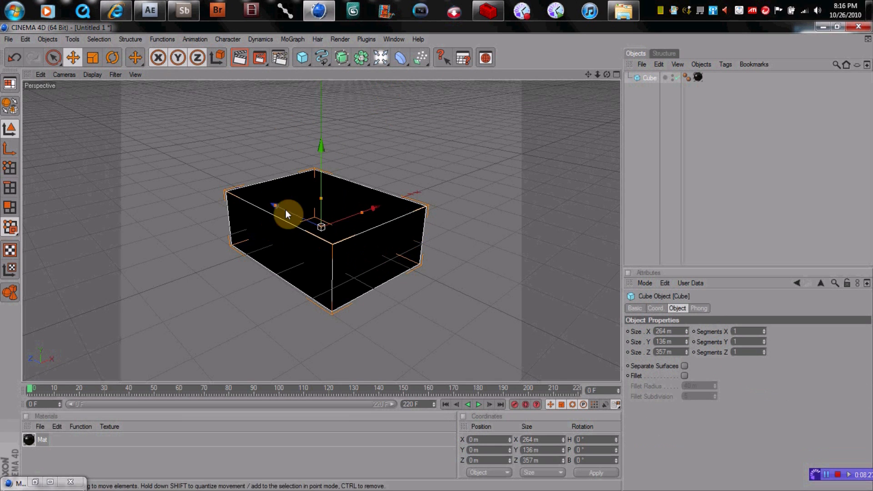
{"action": "mouse_move", "coordinate": [328, 225]}
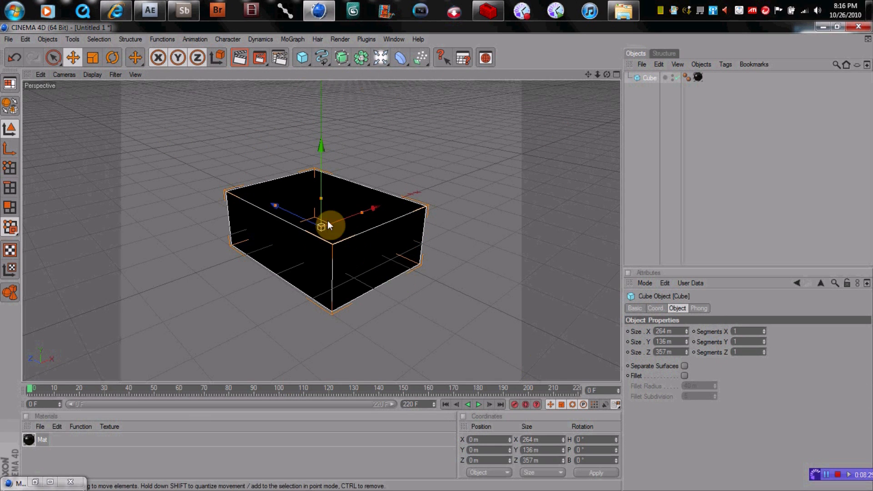
{"action": "mouse_move", "coordinate": [337, 175]}
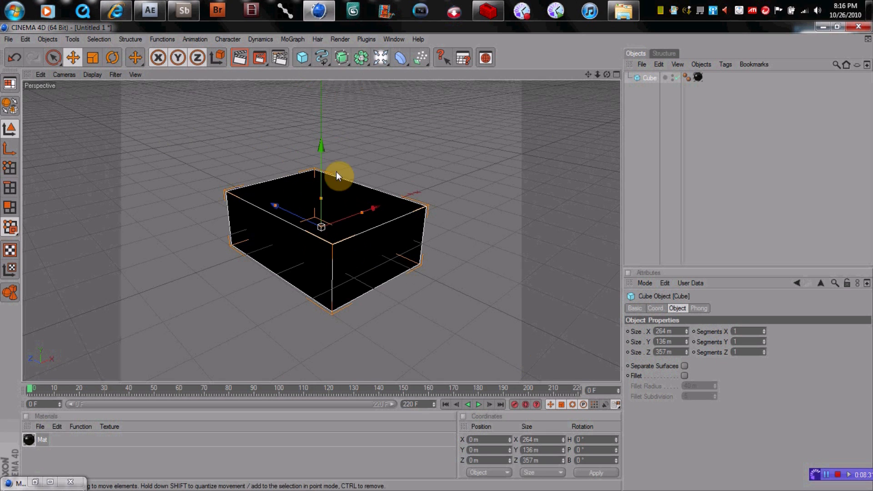
{"action": "mouse_move", "coordinate": [176, 229]}
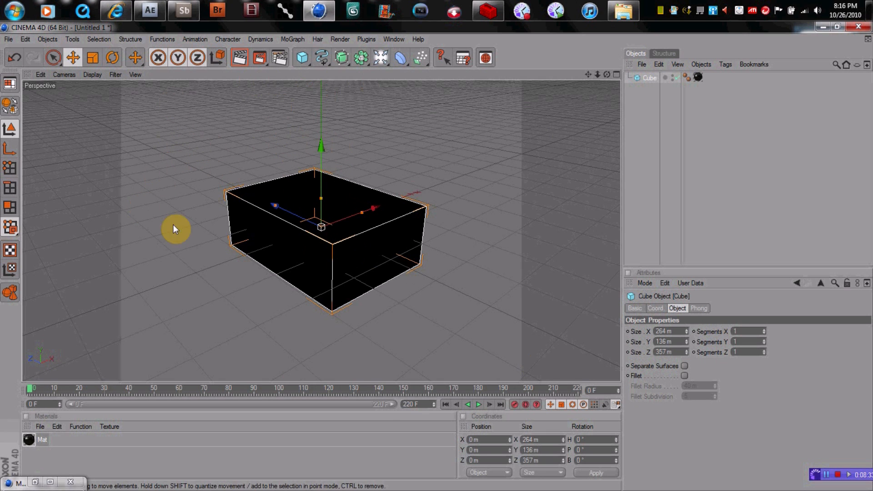
{"action": "mouse_move", "coordinate": [482, 118]}
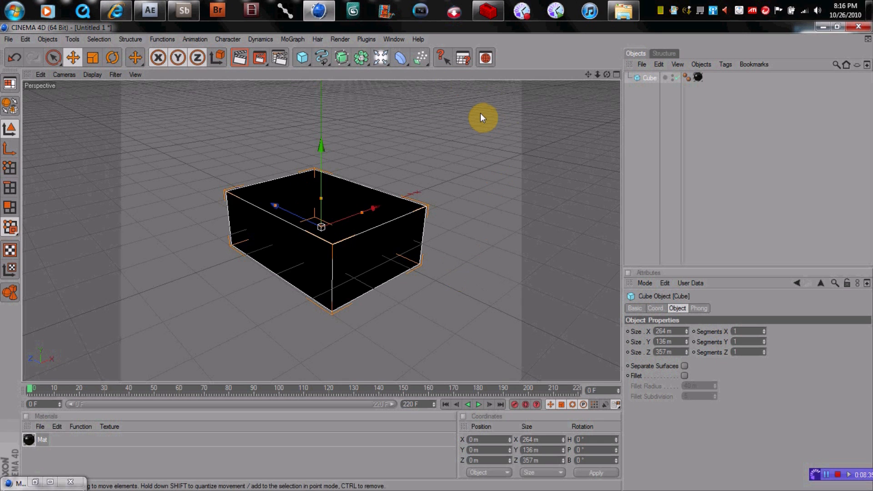
{"action": "left_click", "coordinate": [312, 256]}
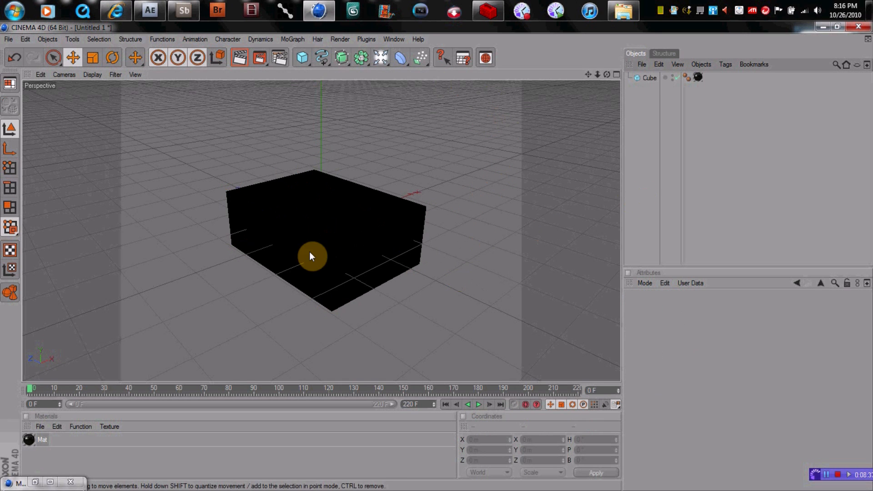
{"action": "left_click", "coordinate": [650, 77]}
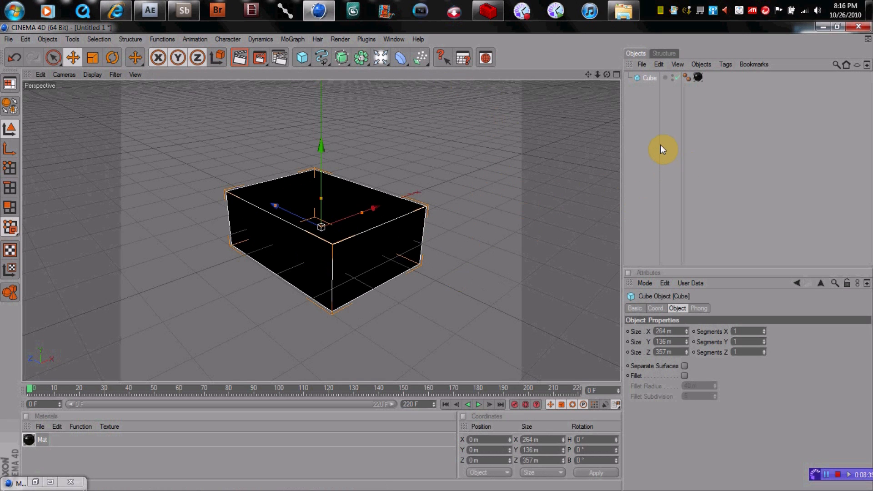
{"action": "mouse_move", "coordinate": [727, 134]}
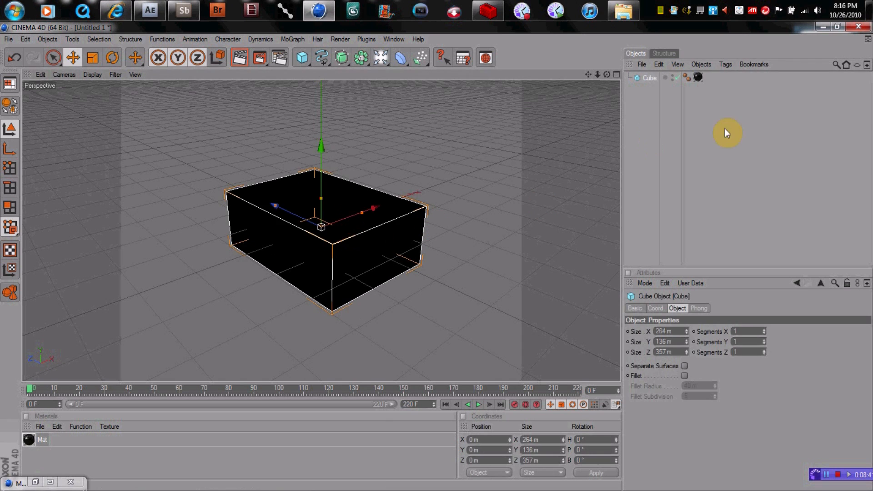
{"action": "left_click", "coordinate": [258, 58]}
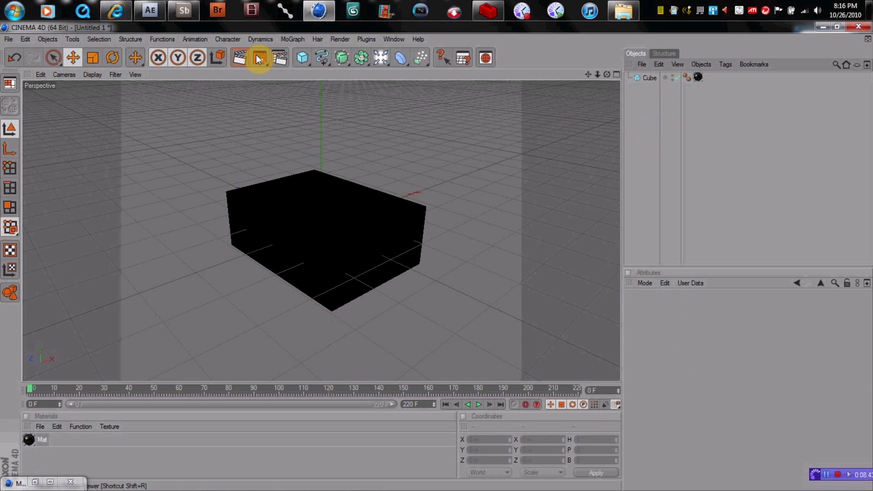
{"action": "mouse_move", "coordinate": [411, 132]}
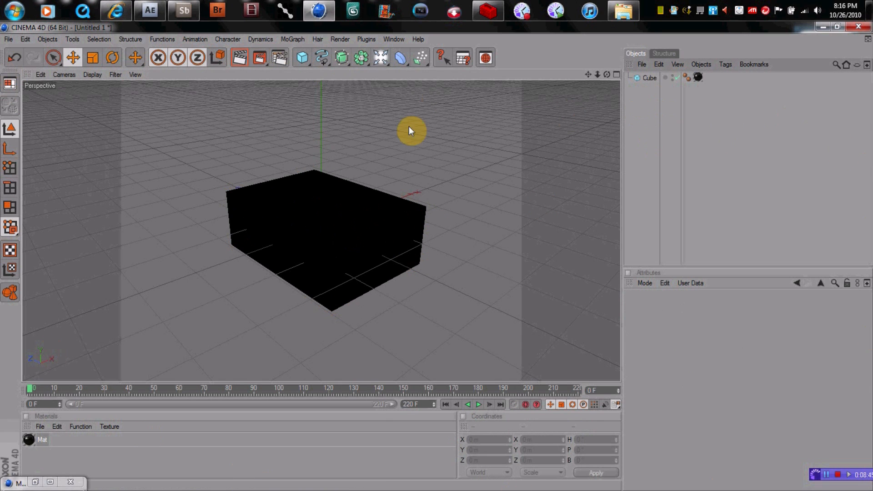
{"action": "mouse_move", "coordinate": [824, 32]}
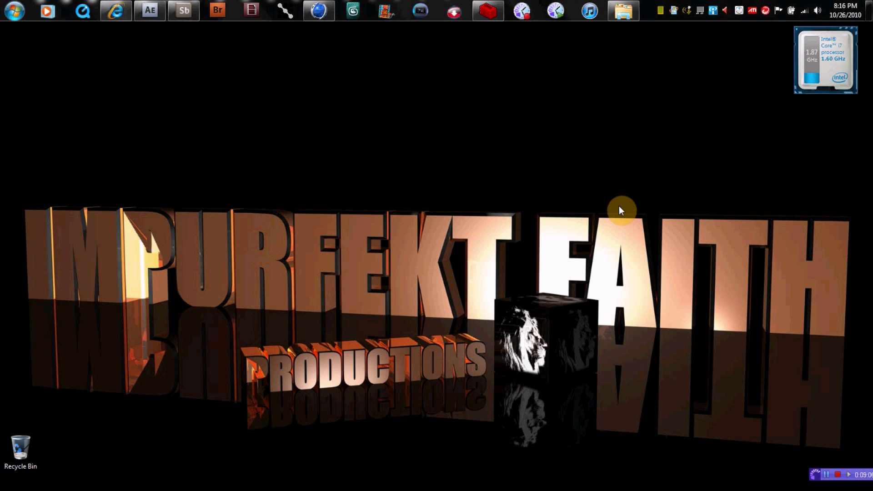
{"action": "mouse_move", "coordinate": [639, 214]}
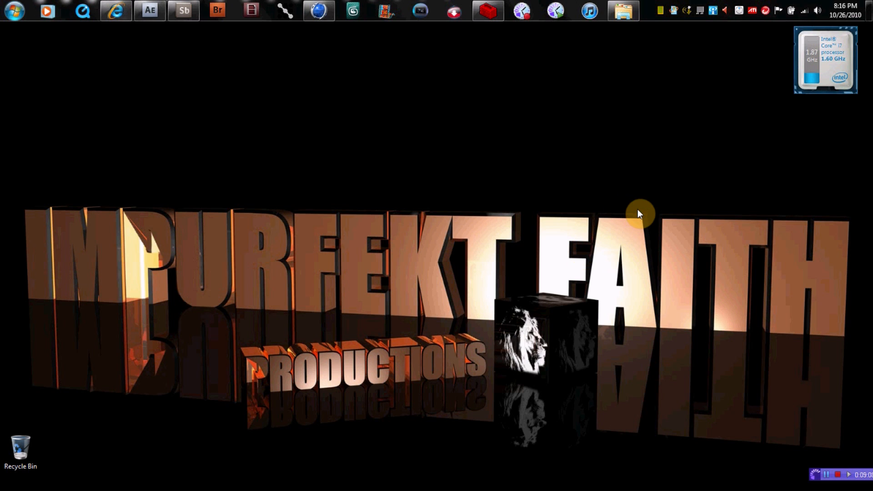